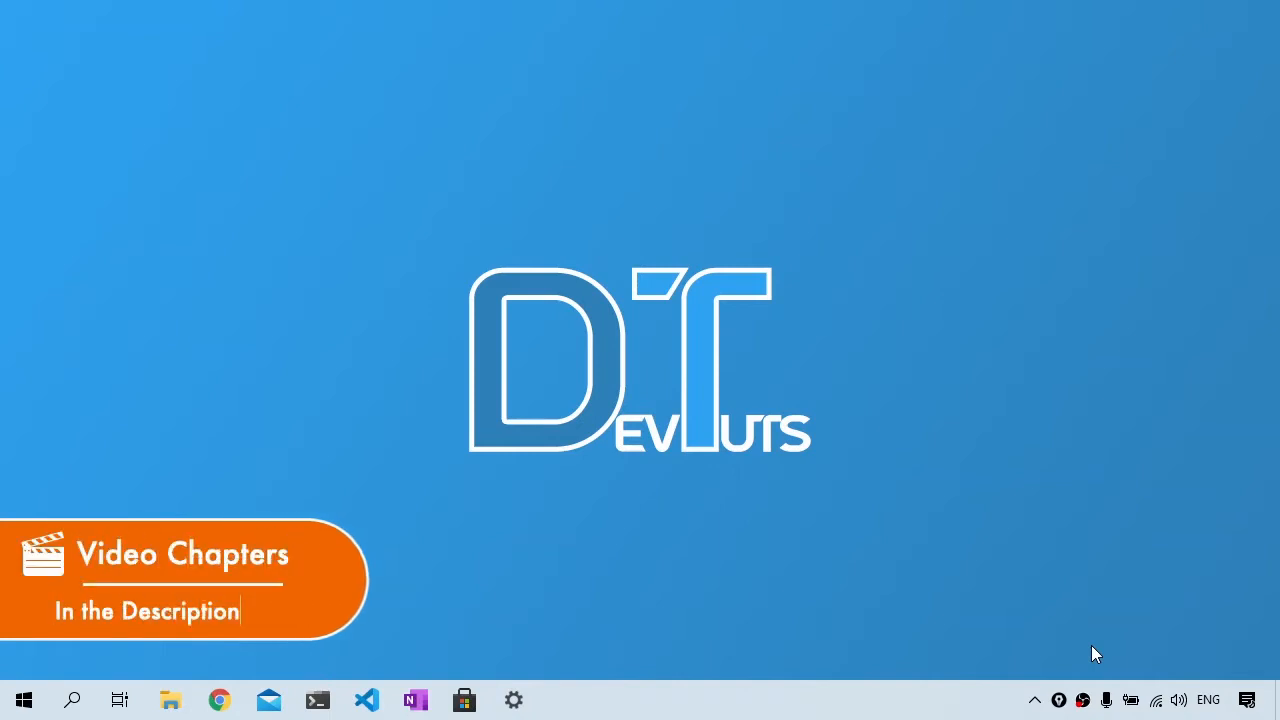
Bring up the quick-launch search box on the Windows desktop
{"action": "type", "text": "Below"}
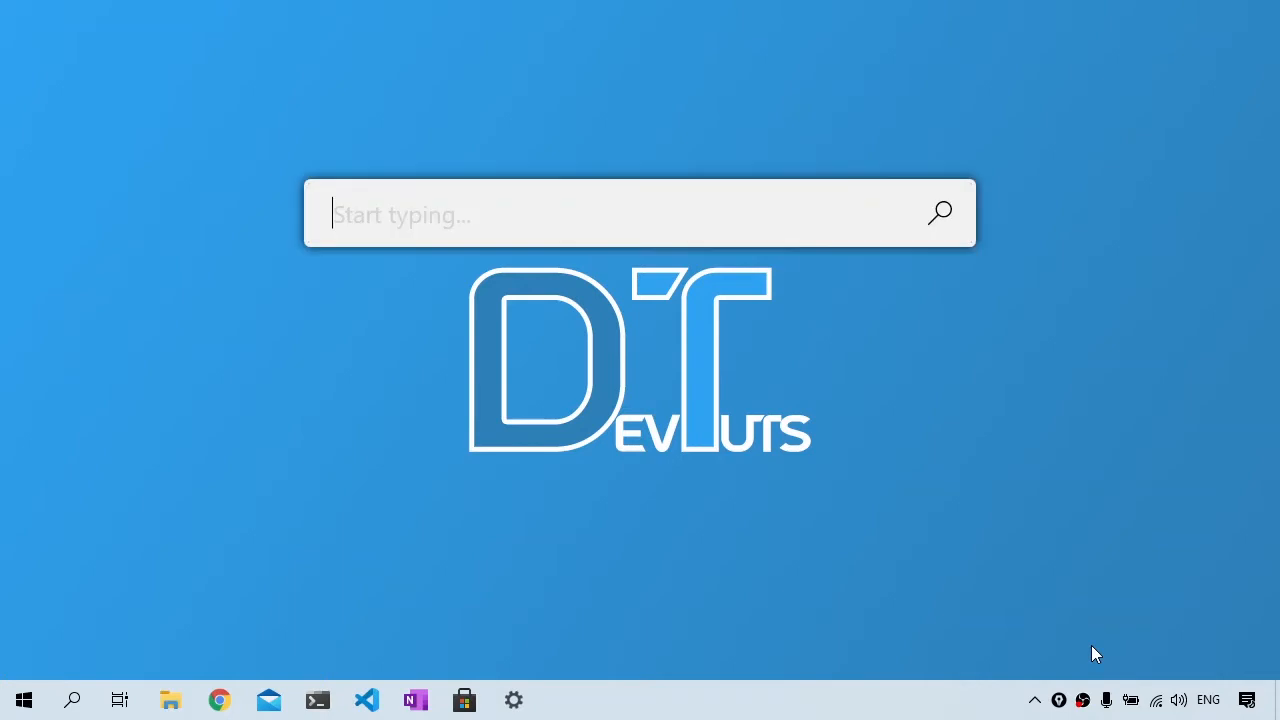
Run npm install --save-dev html-webpack-plugin in the project's Ubuntu terminal
{"action": "left_click", "coordinate": [316, 700]}
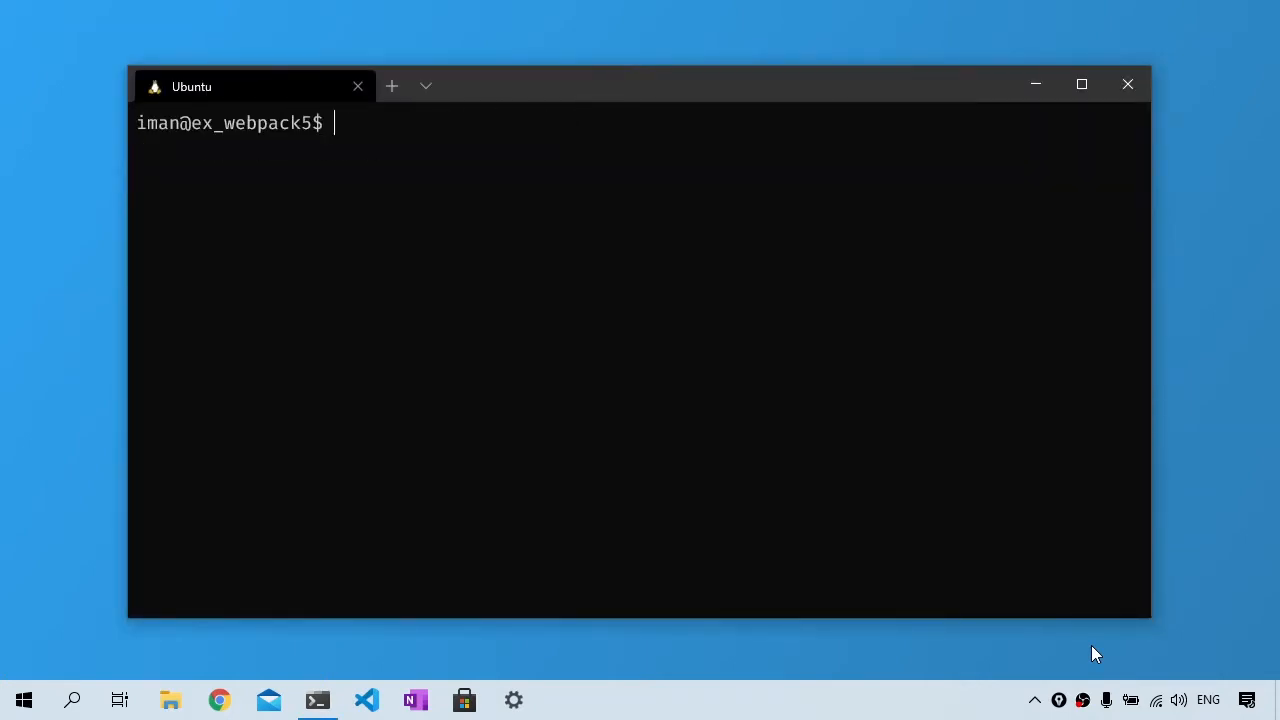
{"action": "type", "text": "npm install"}
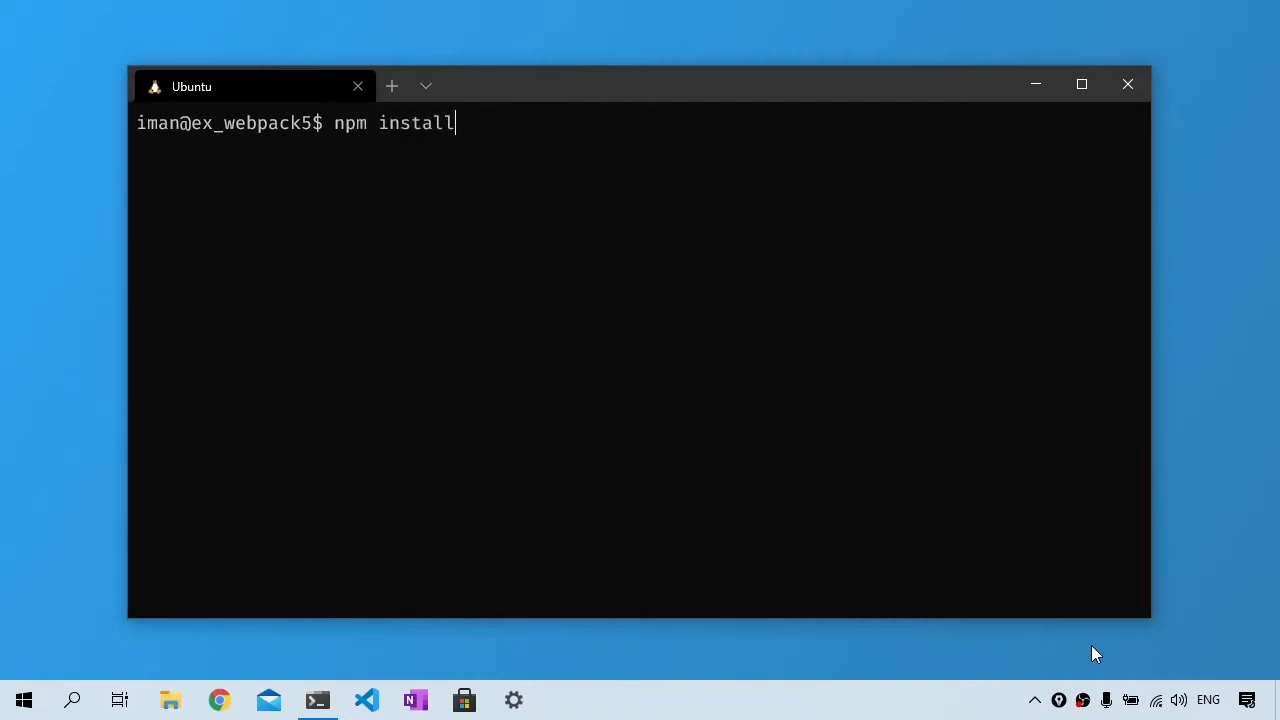
{"action": "type", "text": "--save-dev"}
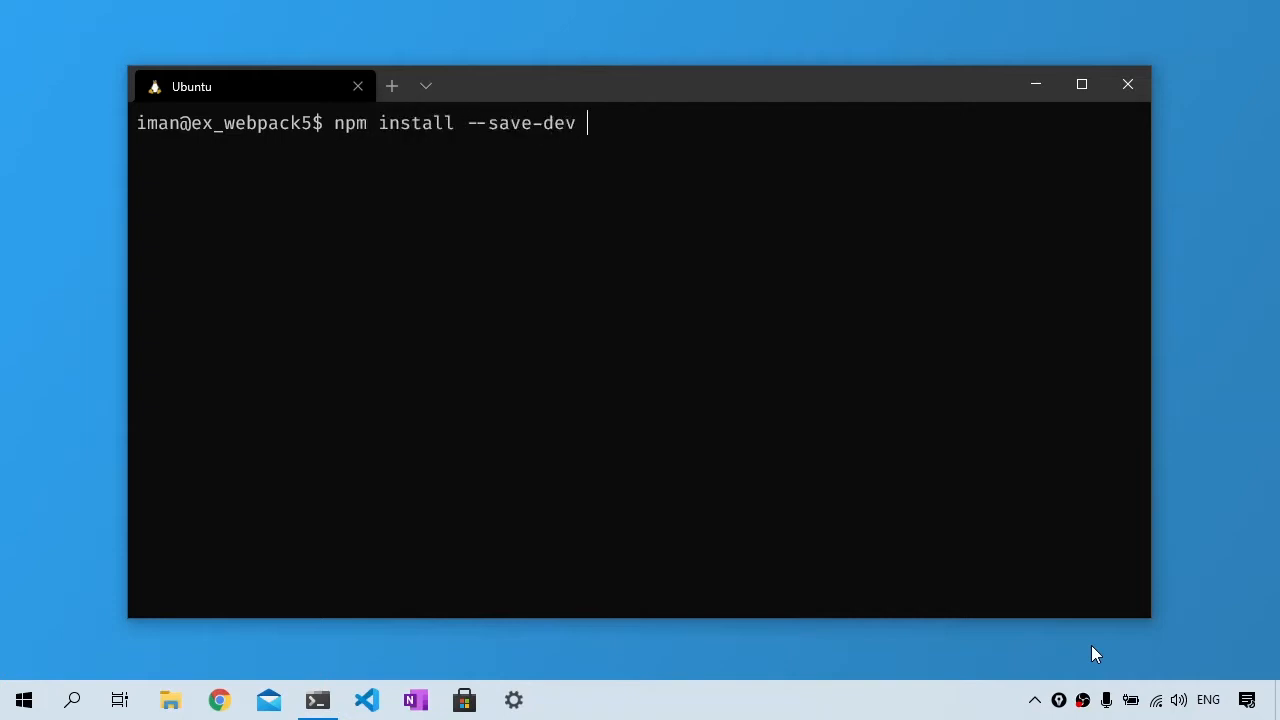
{"action": "type", "text": "html-web"}
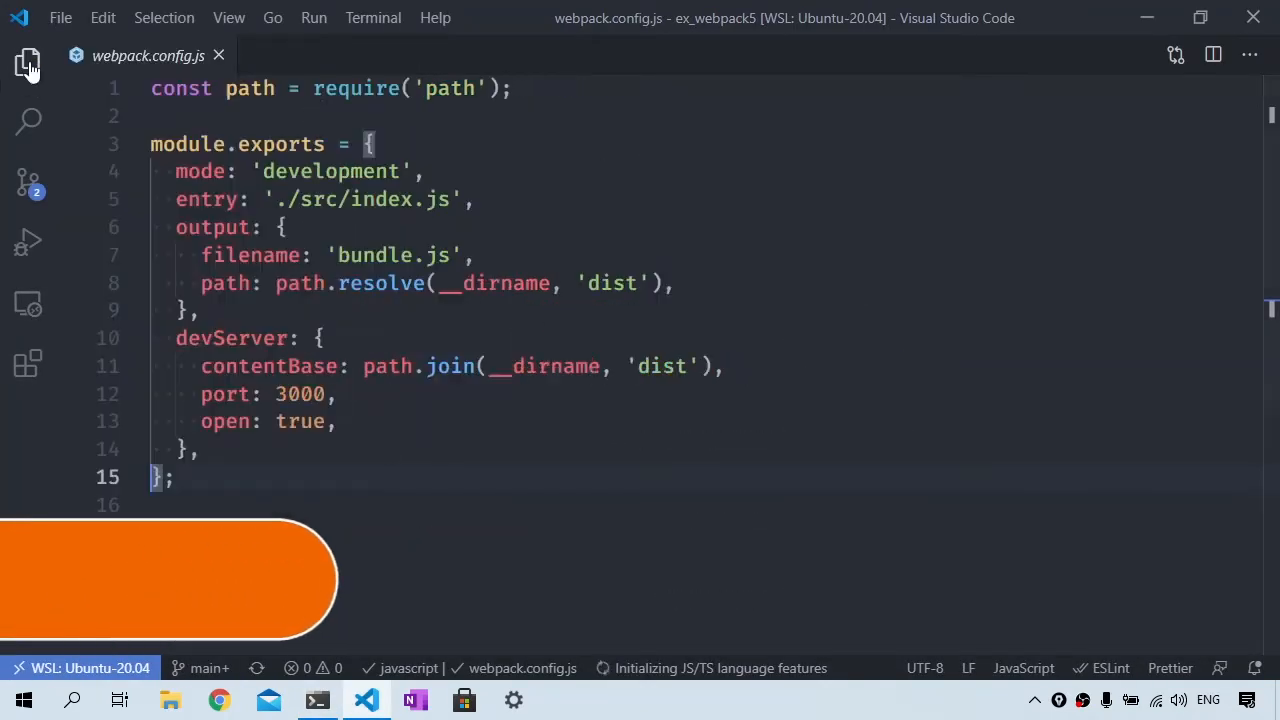
Add const HtmlWebpackPlugin = require('html-webpack-plugin') to webpack.config.js
{"action": "type", "text": "const HtmlWeb"}
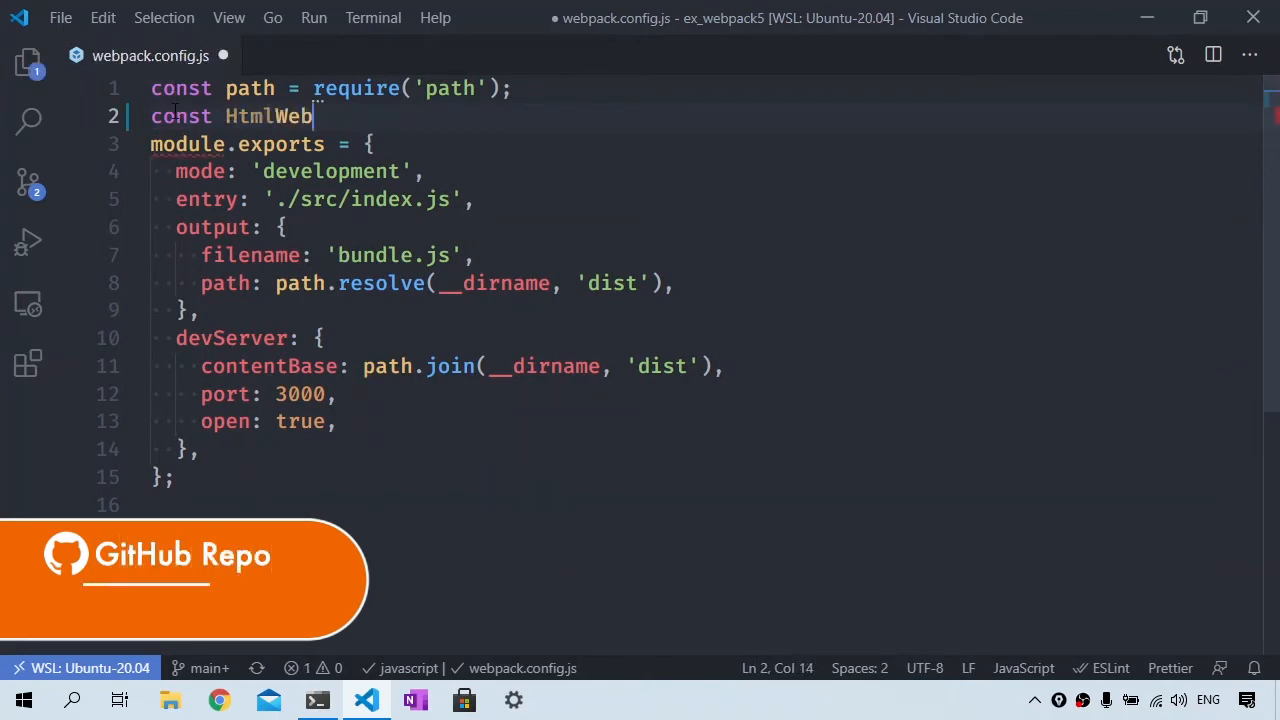
{"action": "type", "text": "PackPlugin = require("}
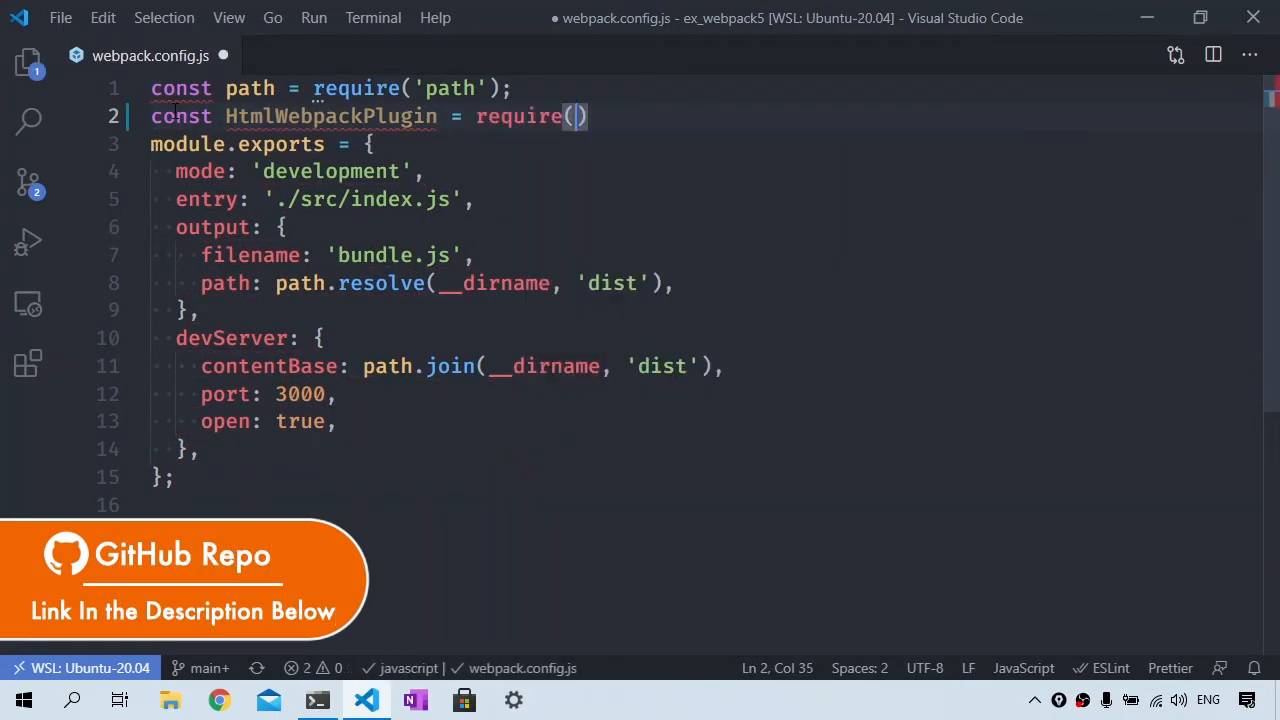
{"action": "type", "text": "'html-webpack-plugin'"}
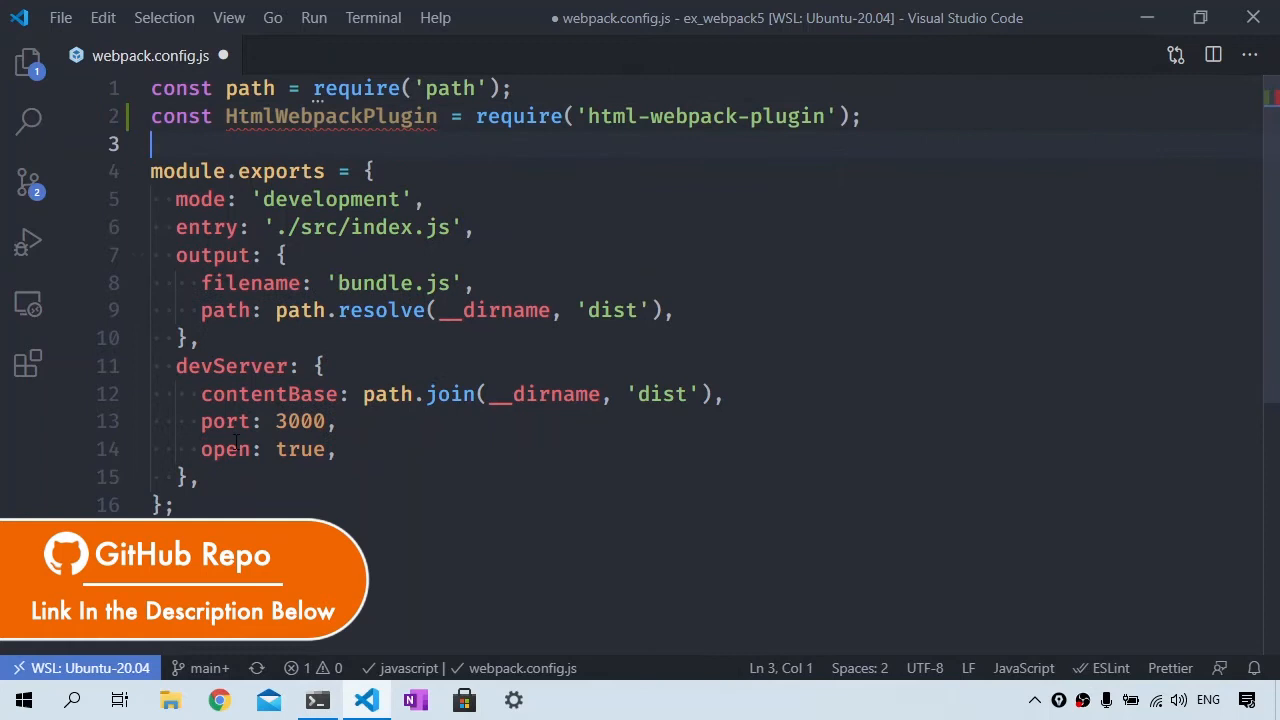
Add a plugins array containing a new HtmlWebpackPlugin instance
{"action": "type", "text": "plu"}
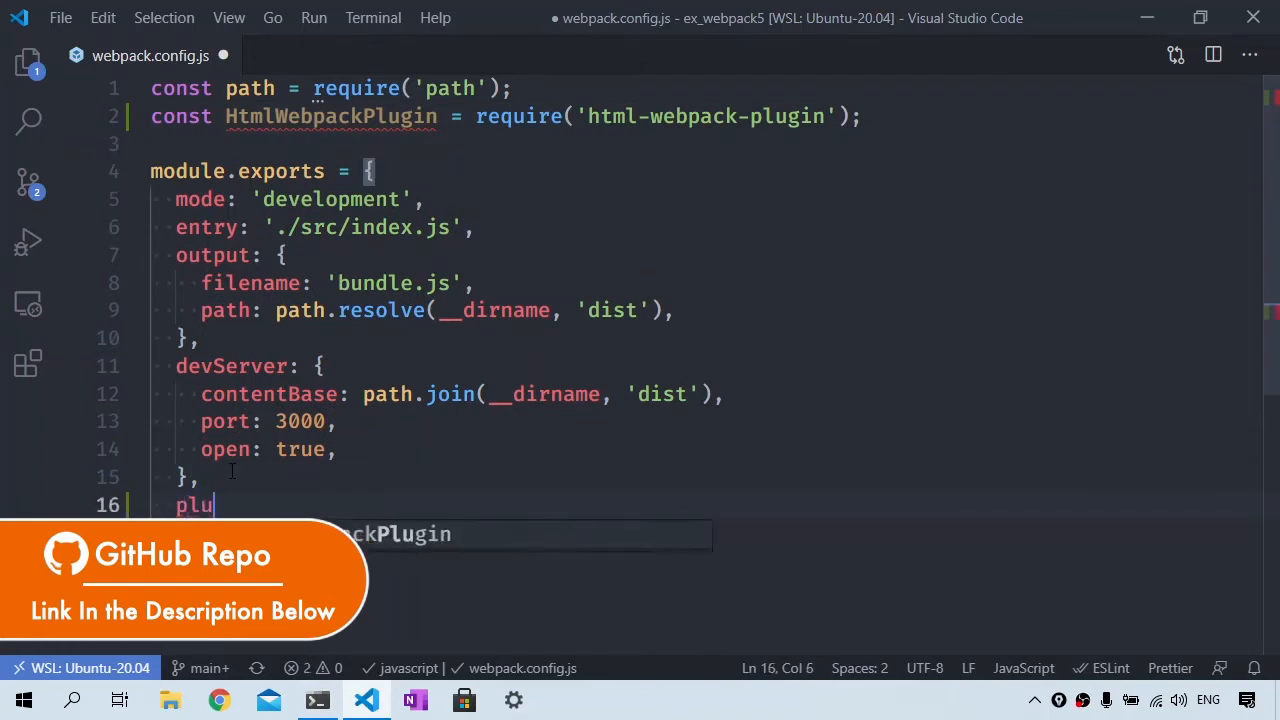
{"action": "type", "text": "gins: []"}
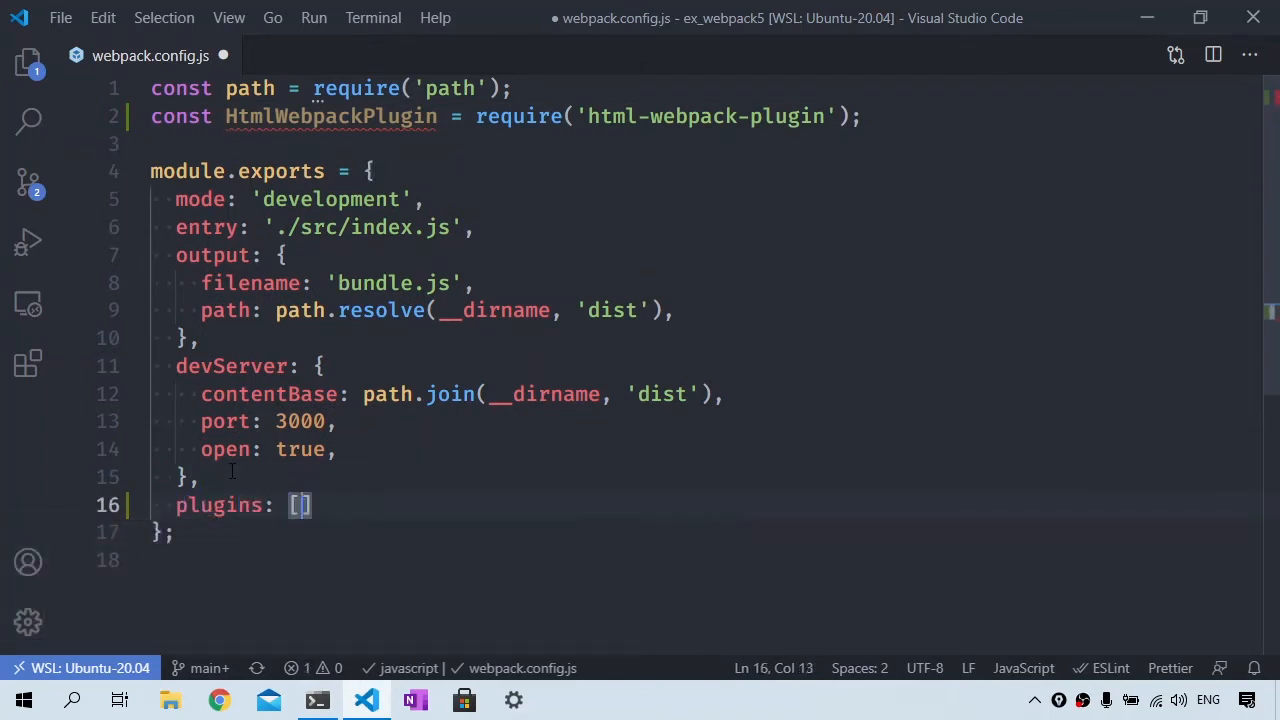
{"action": "type", "text": "new HtmlWebpackPlugin("}
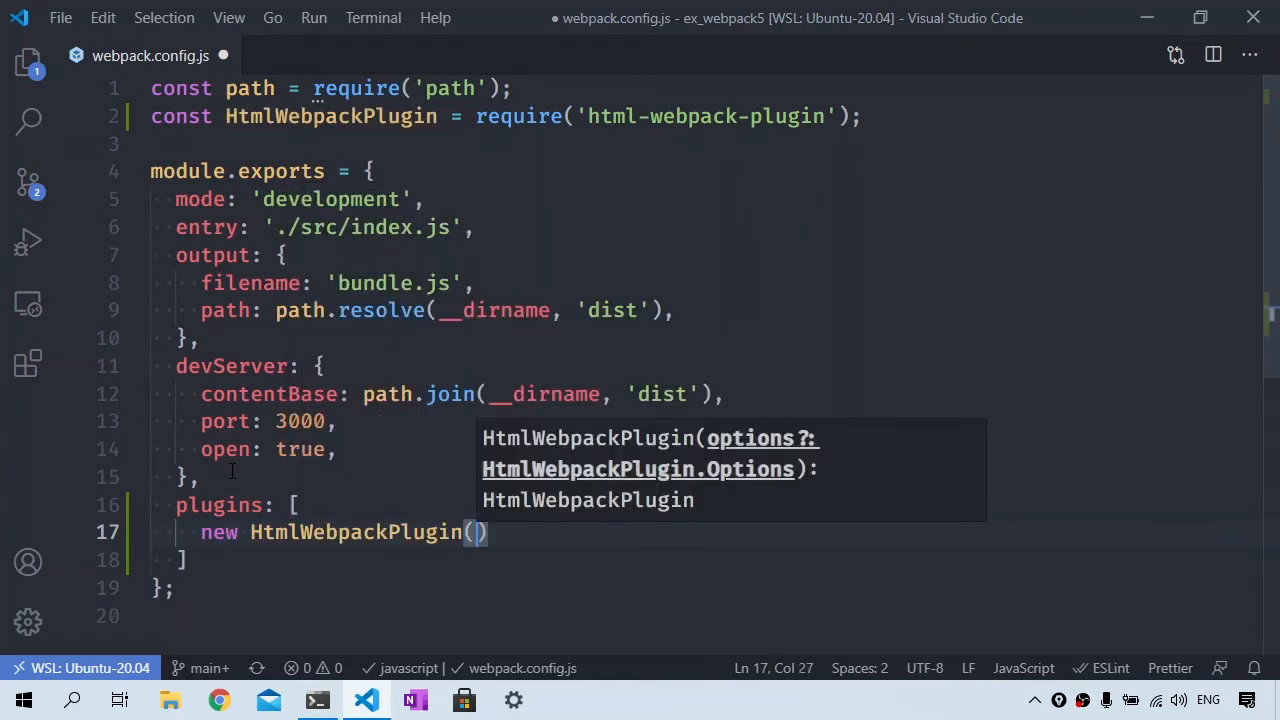
Give HtmlWebpackPlugin an options object with title 'Webpack 5 Video Tutorials'
{"action": "type", "text": "{"}
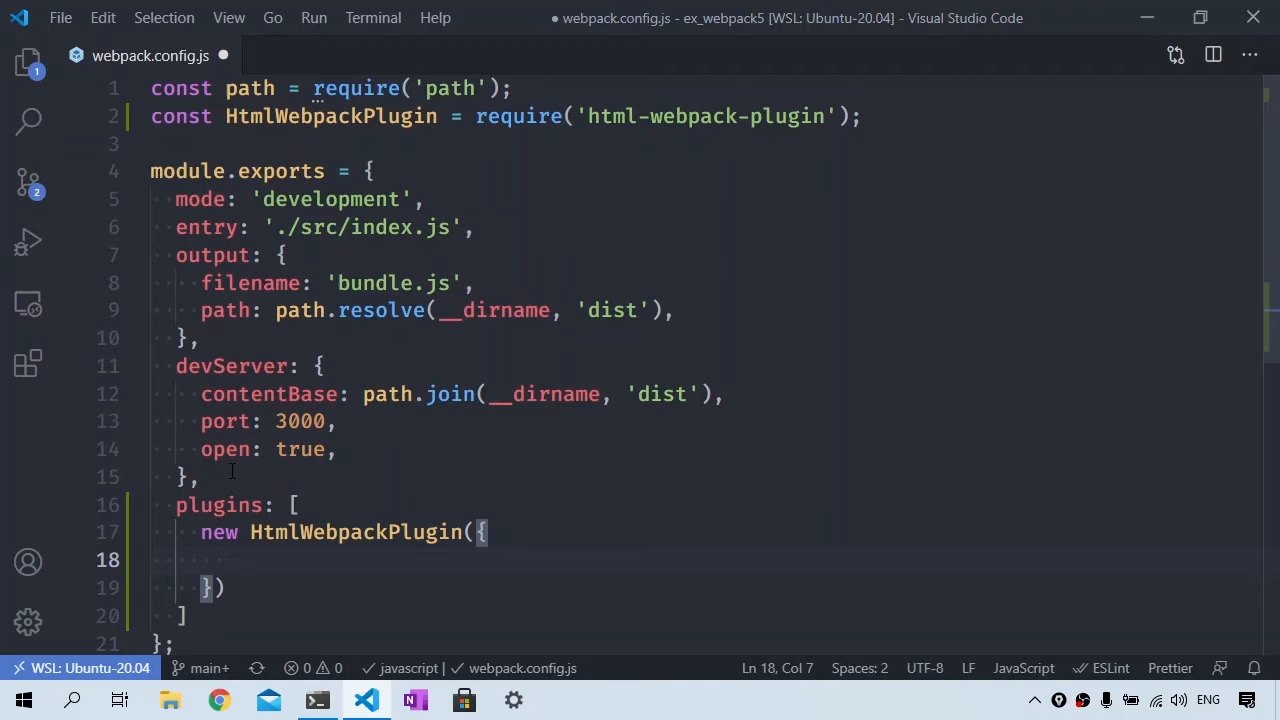
{"action": "type", "text": "tit"}
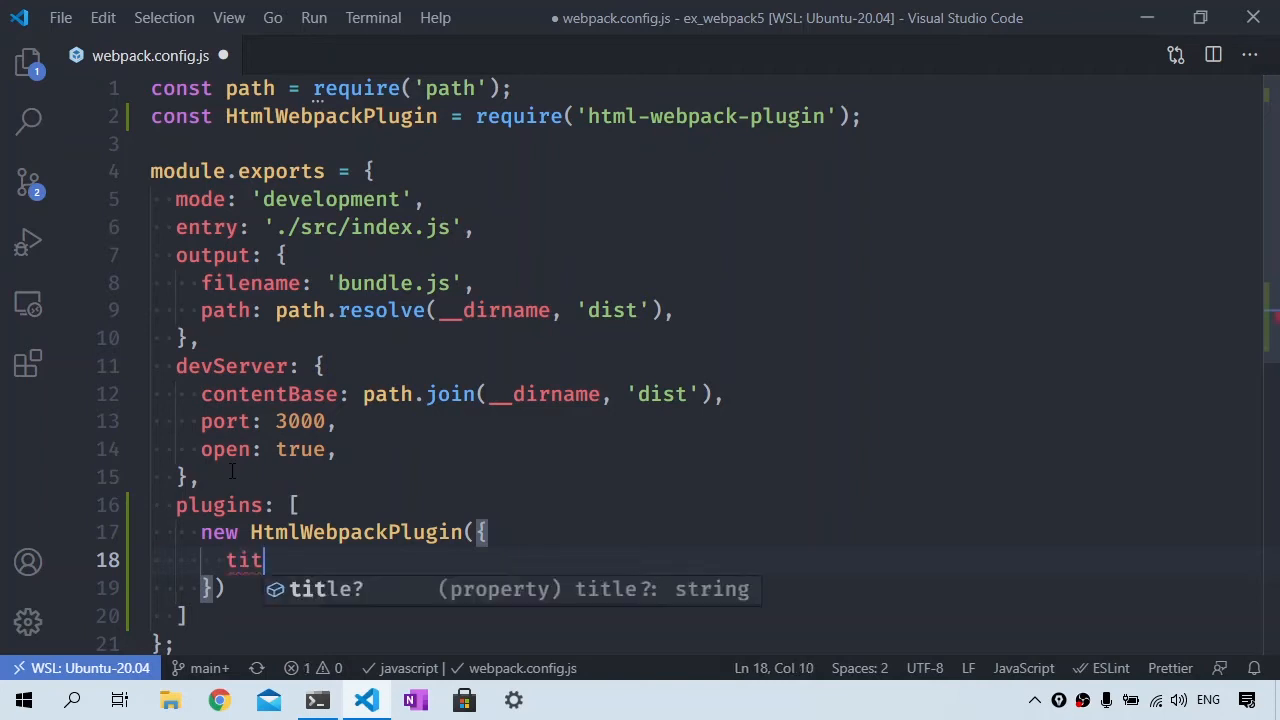
{"action": "type", "text": "le: 'W'"}
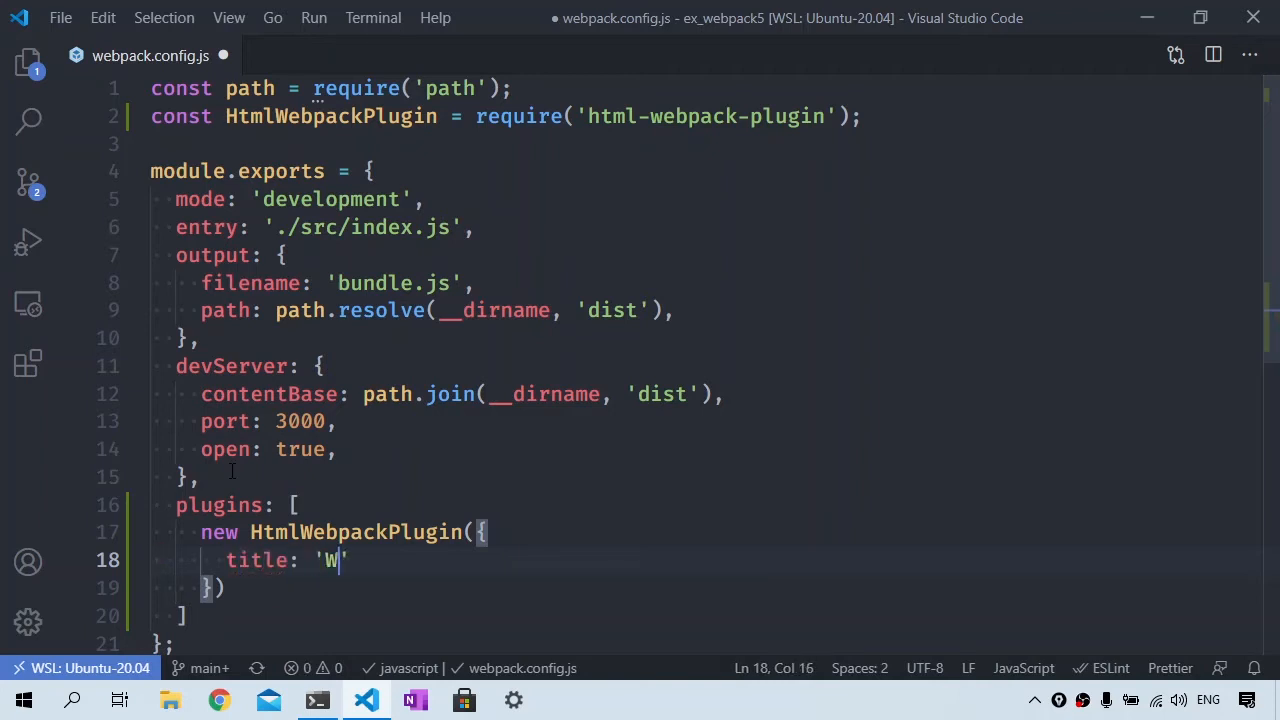
{"action": "type", "text": "ebpack 5"}
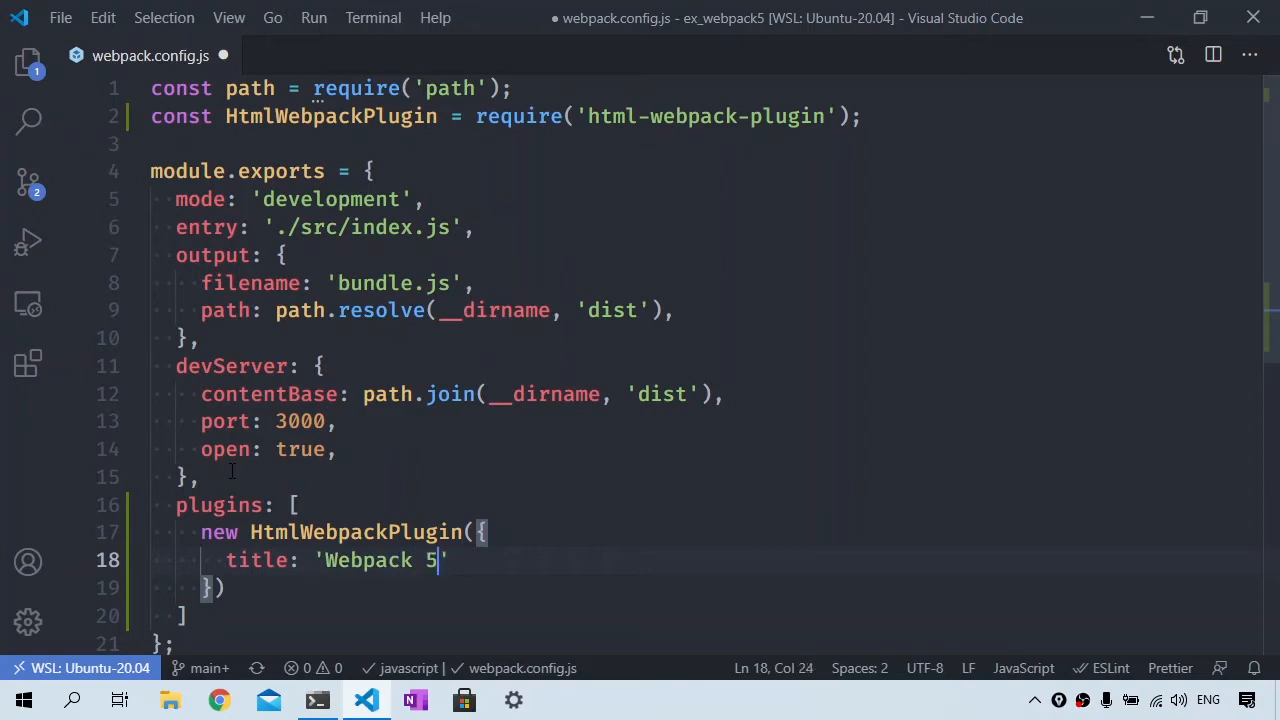
{"action": "type", "text": "Video Tu"}
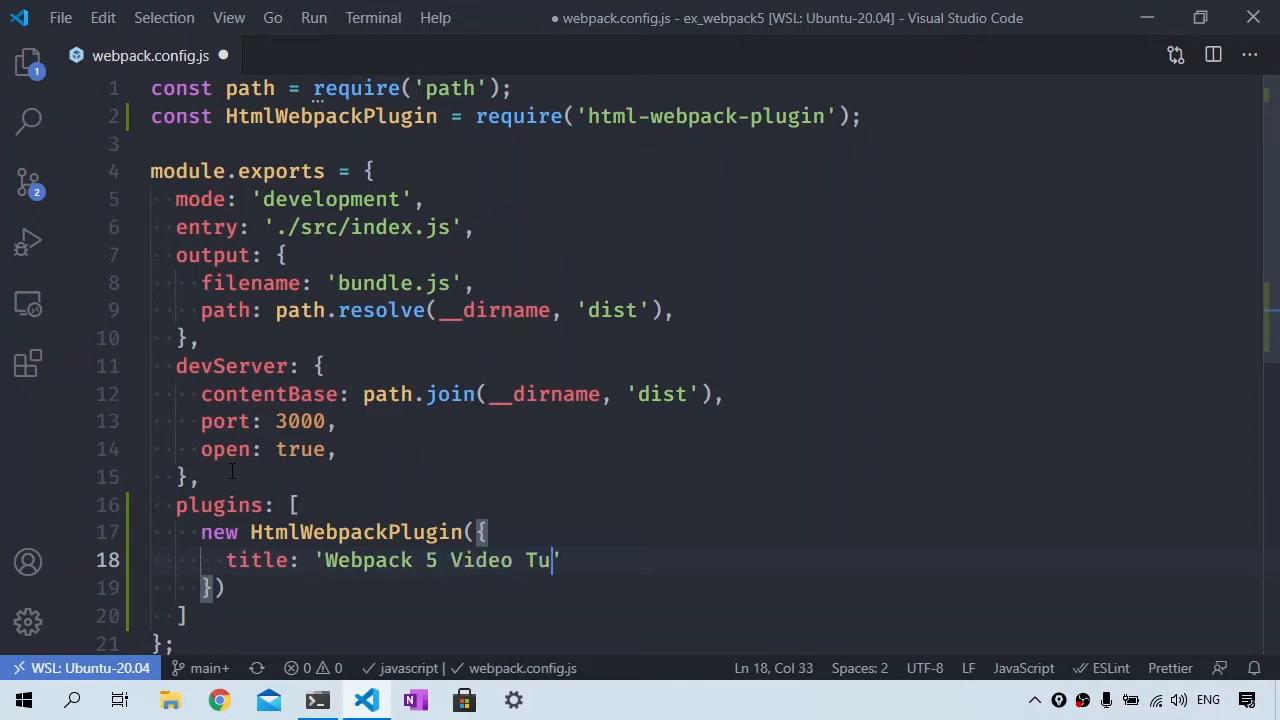
{"action": "type", "text": "torials',"}
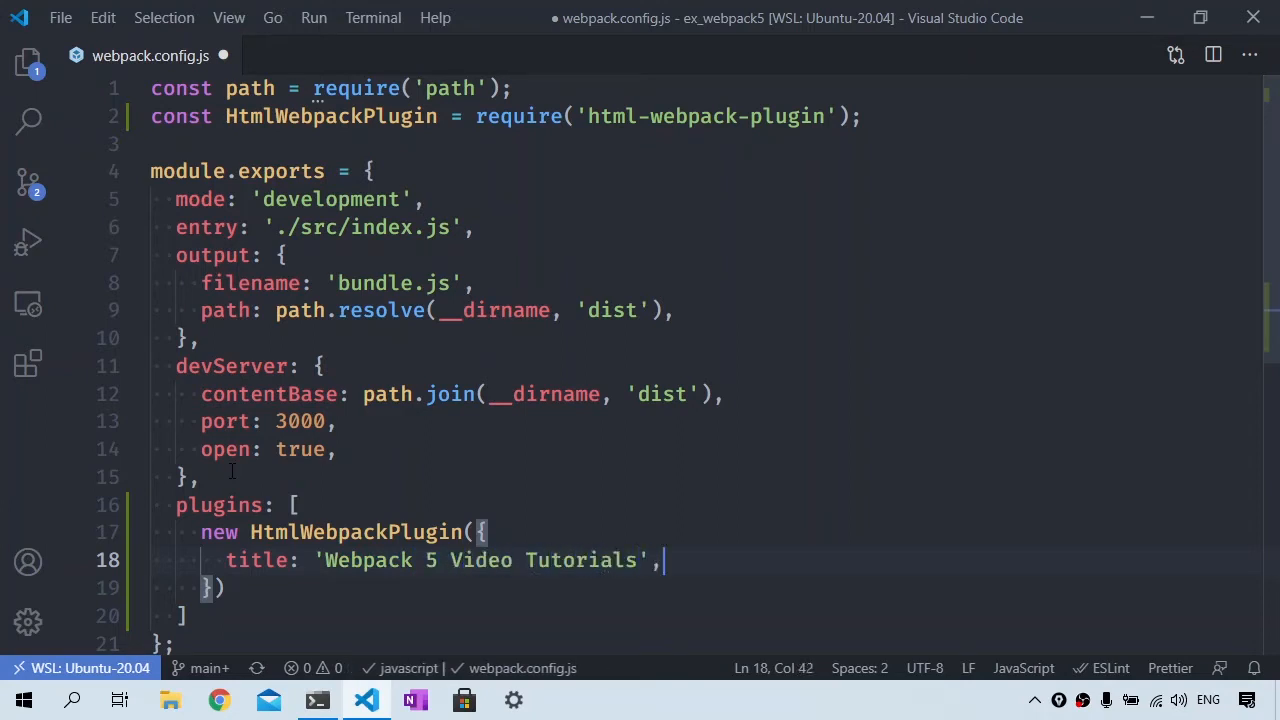
Add filename 'index.html' to the plugin options
{"action": "type", "text": "filename:"}
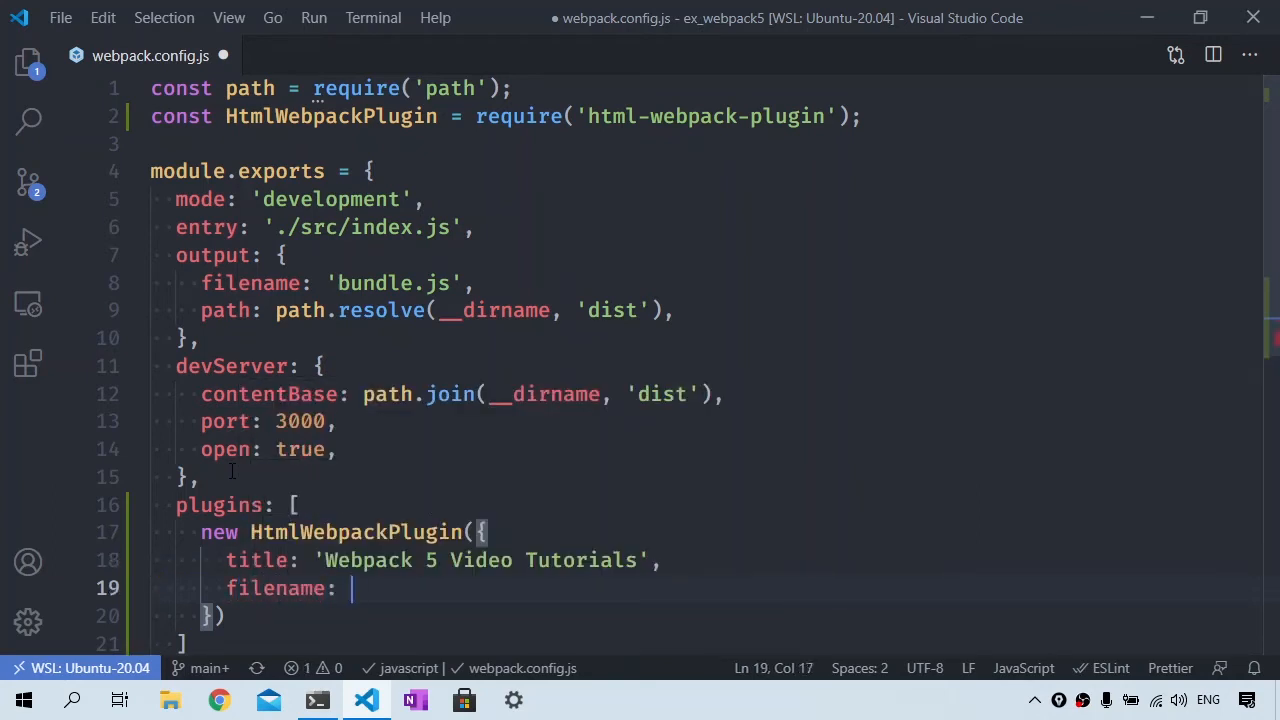
{"action": "type", "text": "'index.'"}
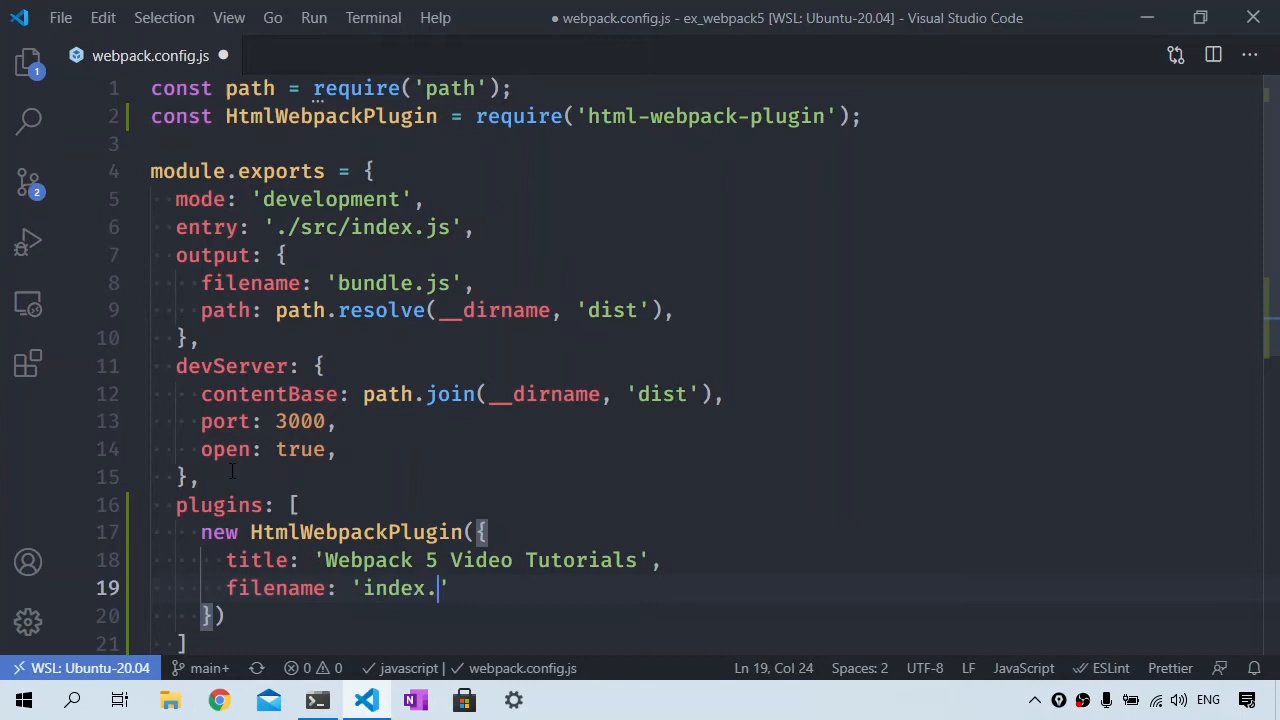
{"action": "type", "text": "html'"}
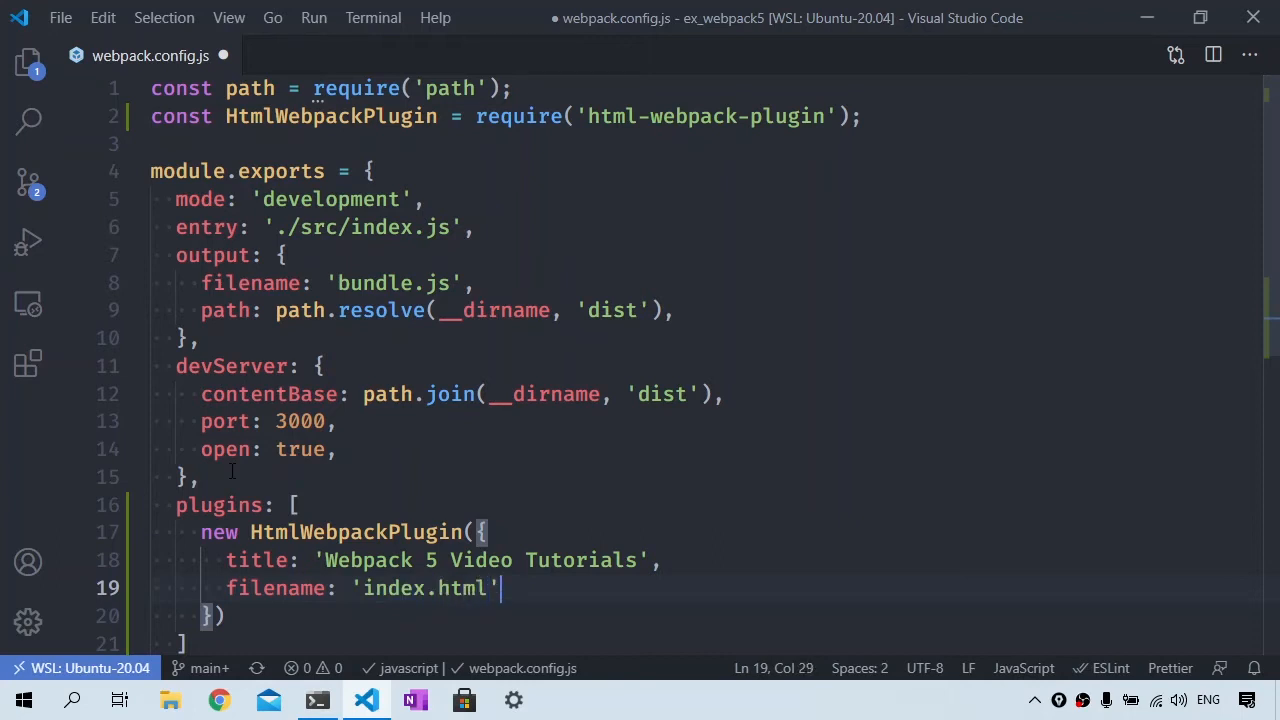
{"action": "type", "text": ","}
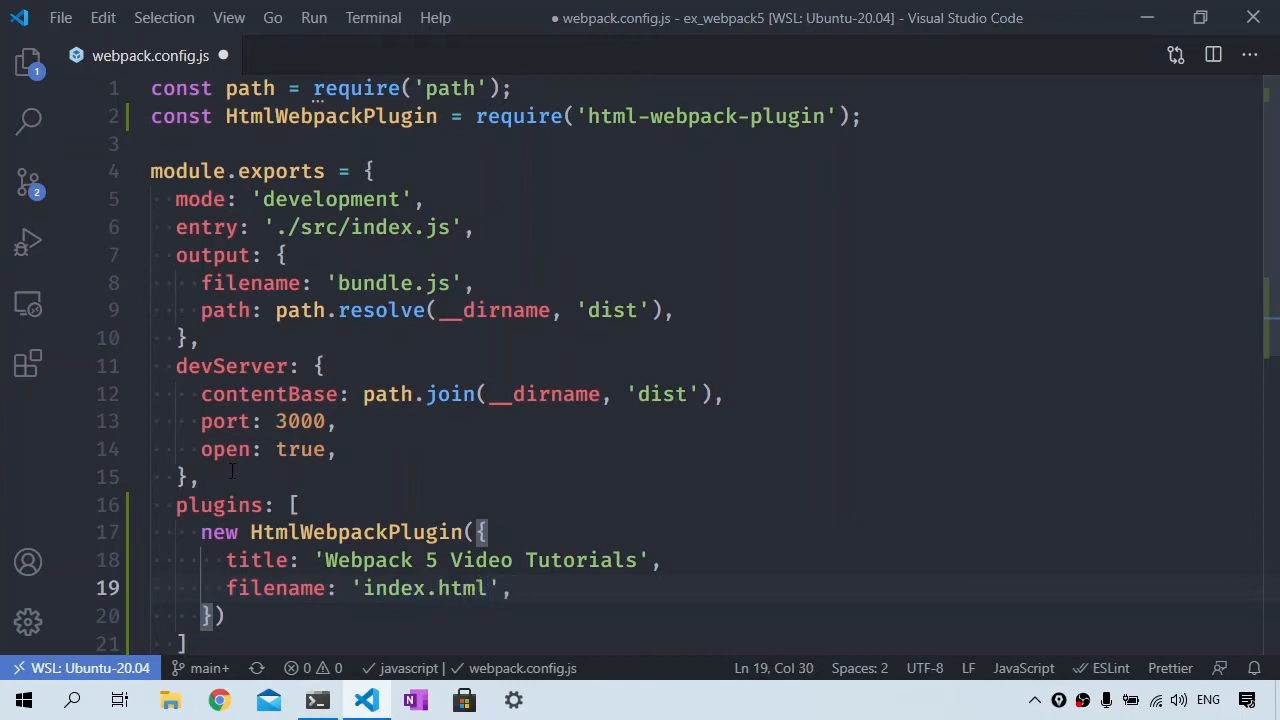
Add an inject option, trying 'body' then 'head', and start a scriptLoading option
{"action": "type", "text": "inject:"}
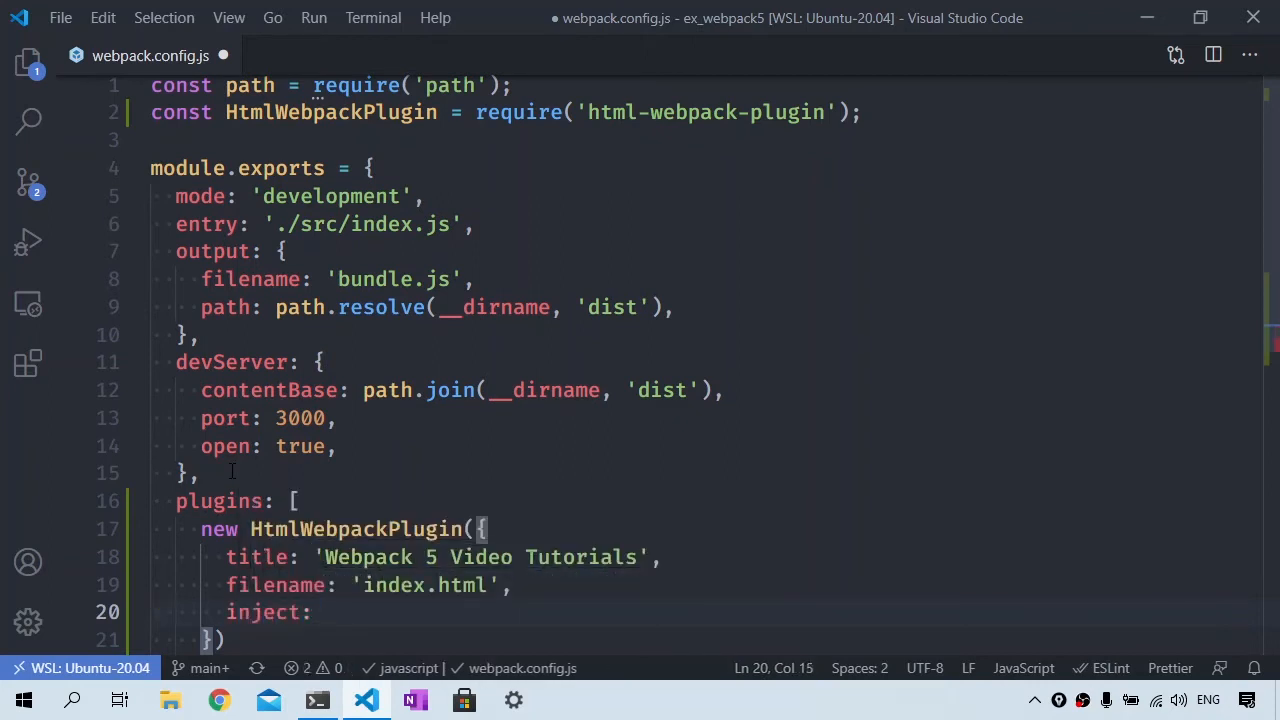
{"action": "type", "text": "'body',"}
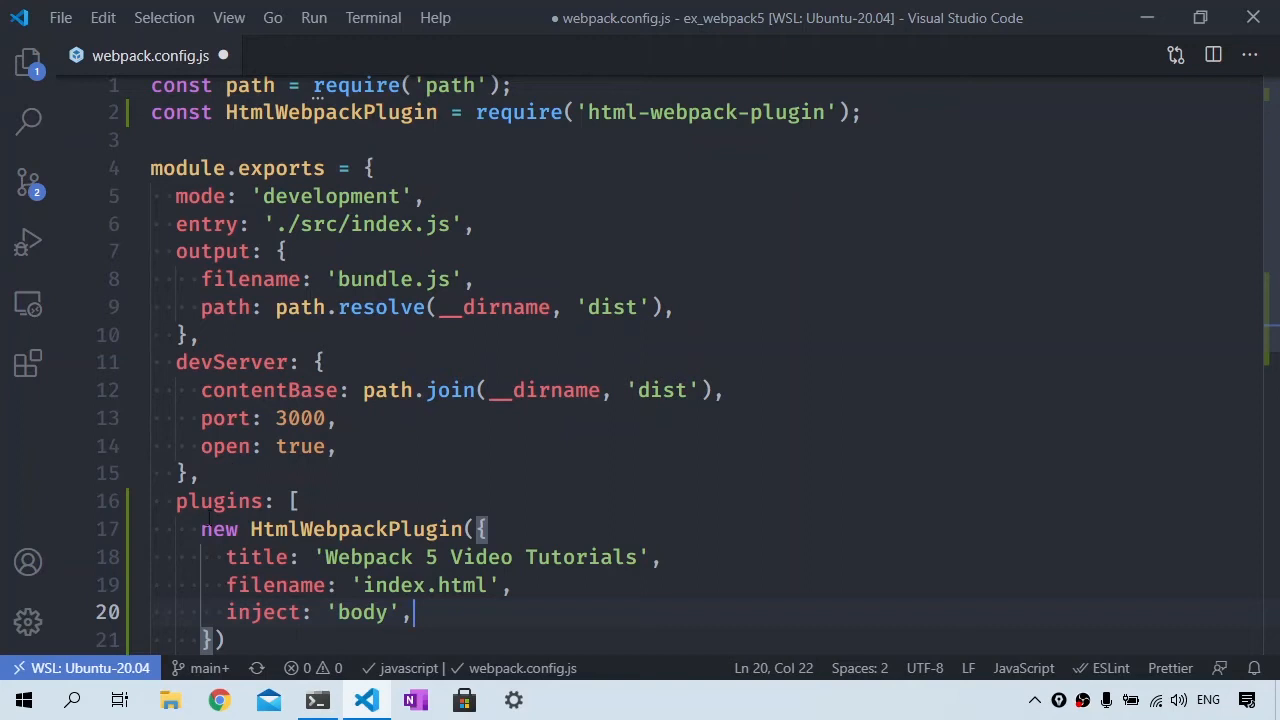
{"action": "type", "text": "head"}
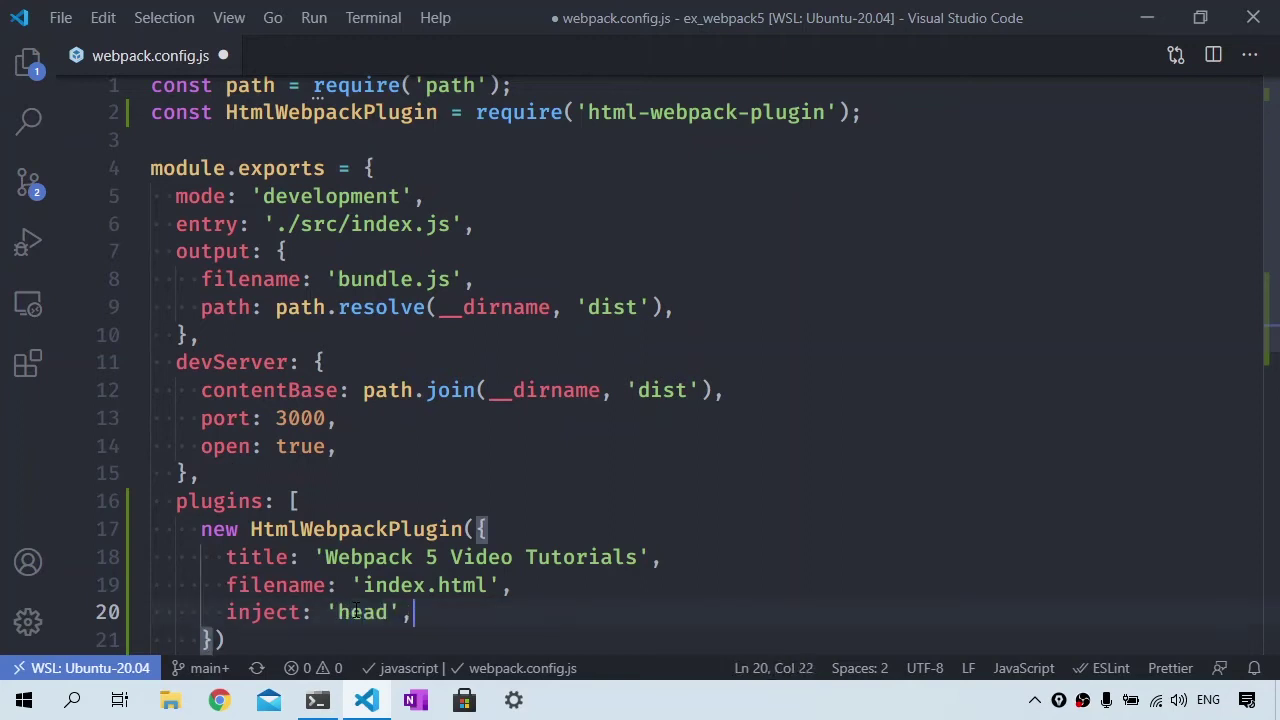
{"action": "type", "text": "scriptLoading: '"}
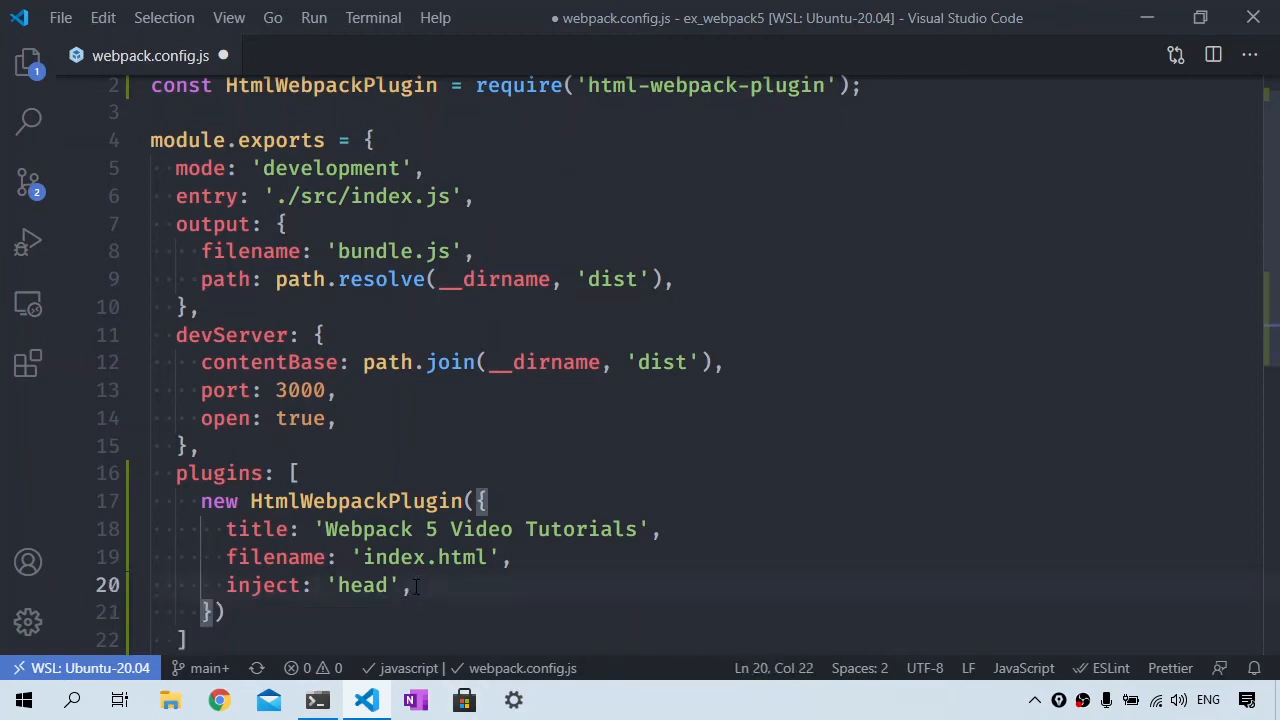
Set inject back to 'body' and move index.html from dist into the src folder
{"action": "type", "text": "body"}
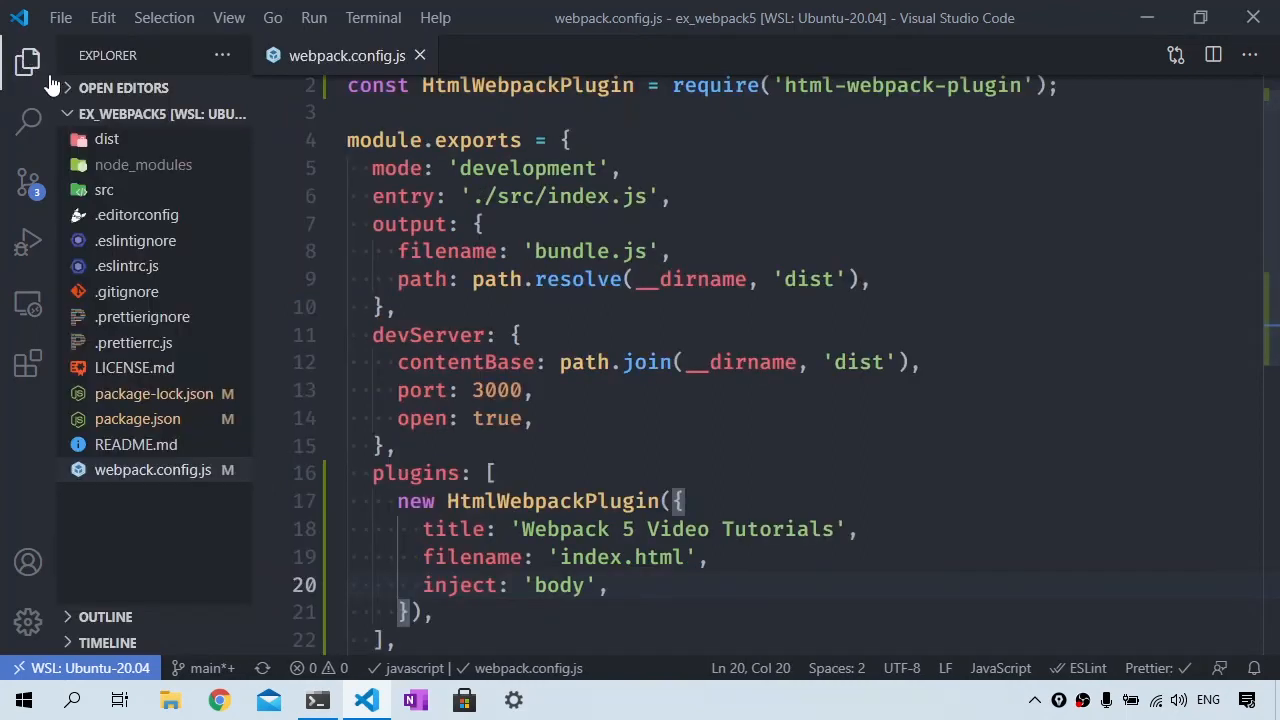
{"action": "left_click", "coordinate": [106, 138]}
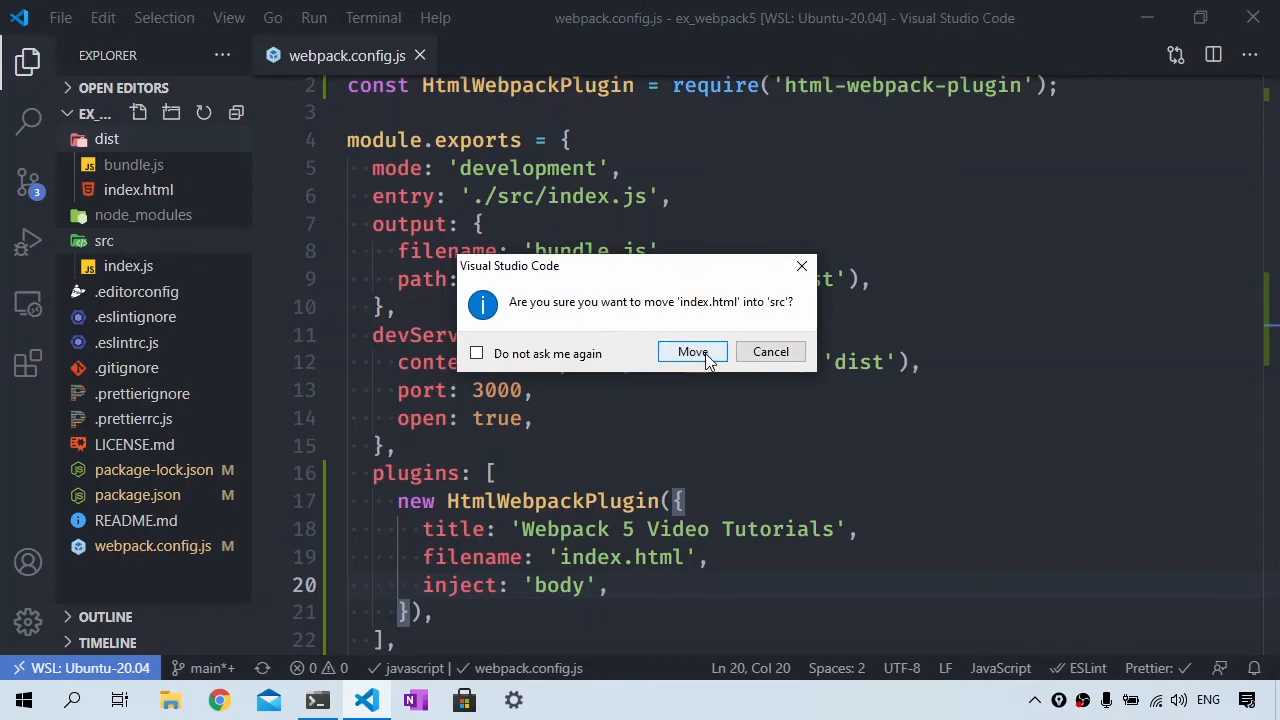
{"action": "left_click", "coordinate": [692, 352]}
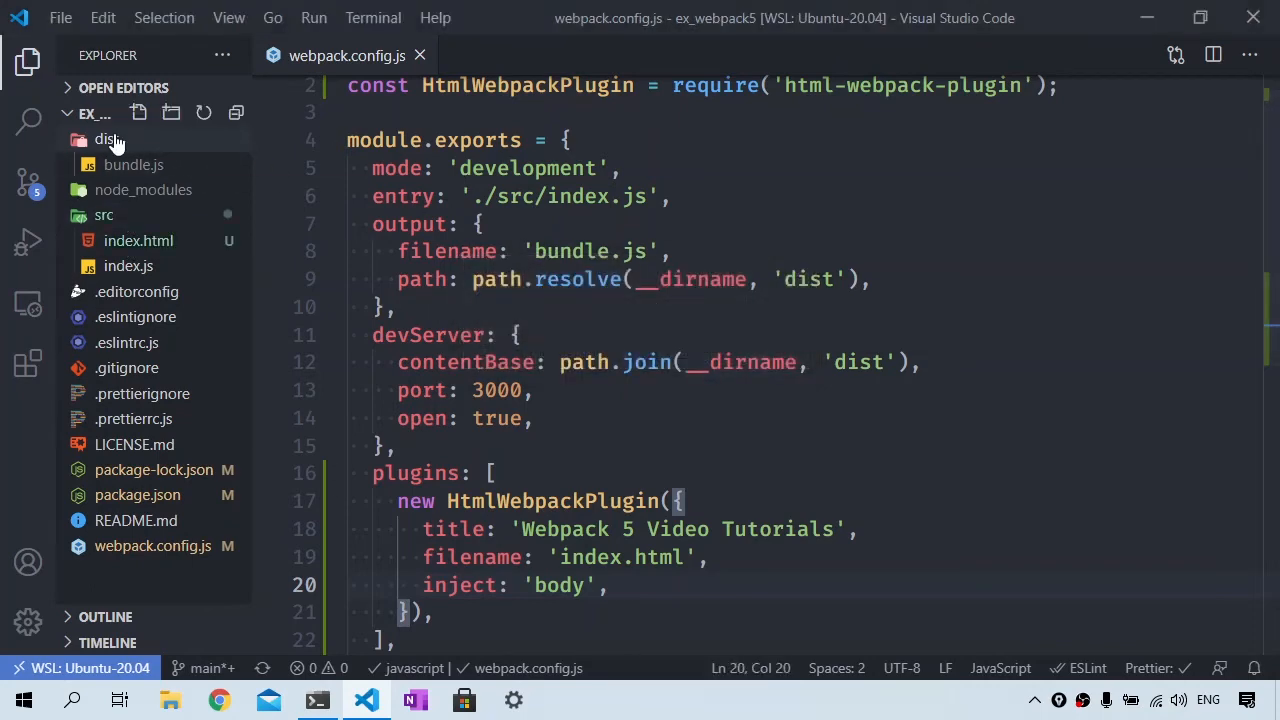
{"action": "left_click", "coordinate": [108, 140]}
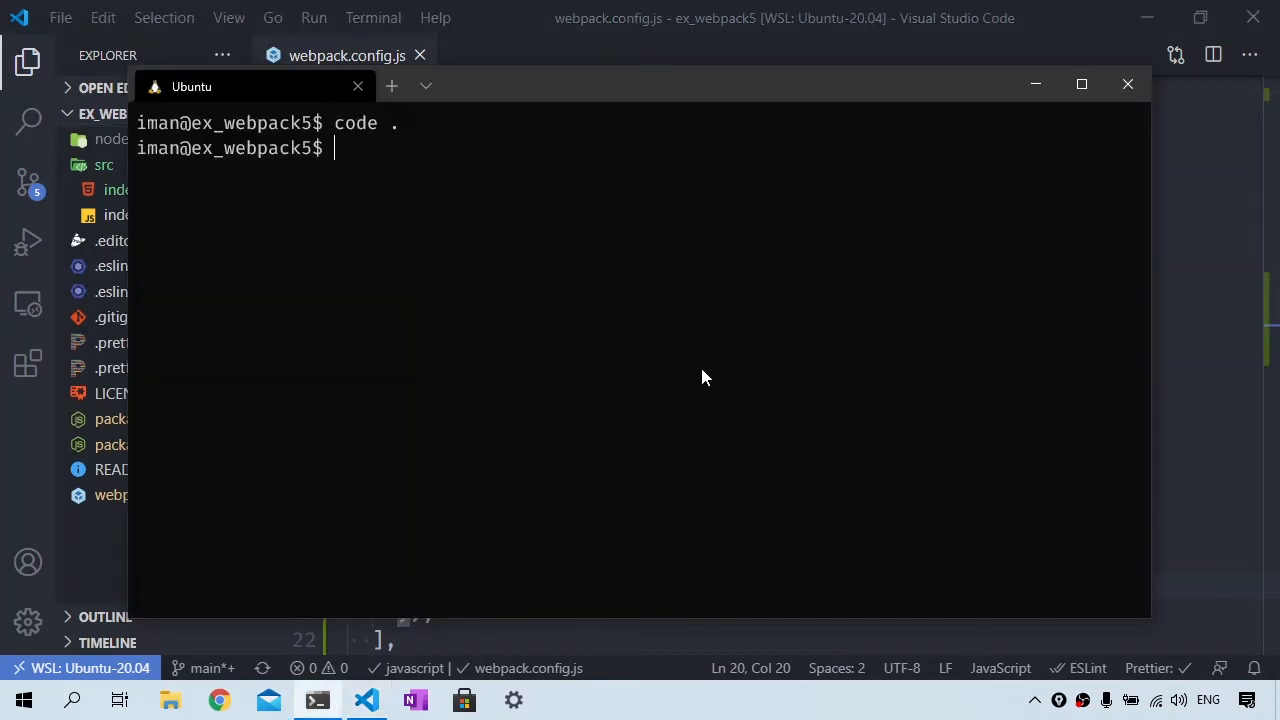
Clear the terminal and run npm run build
{"action": "type", "text": "clear"}
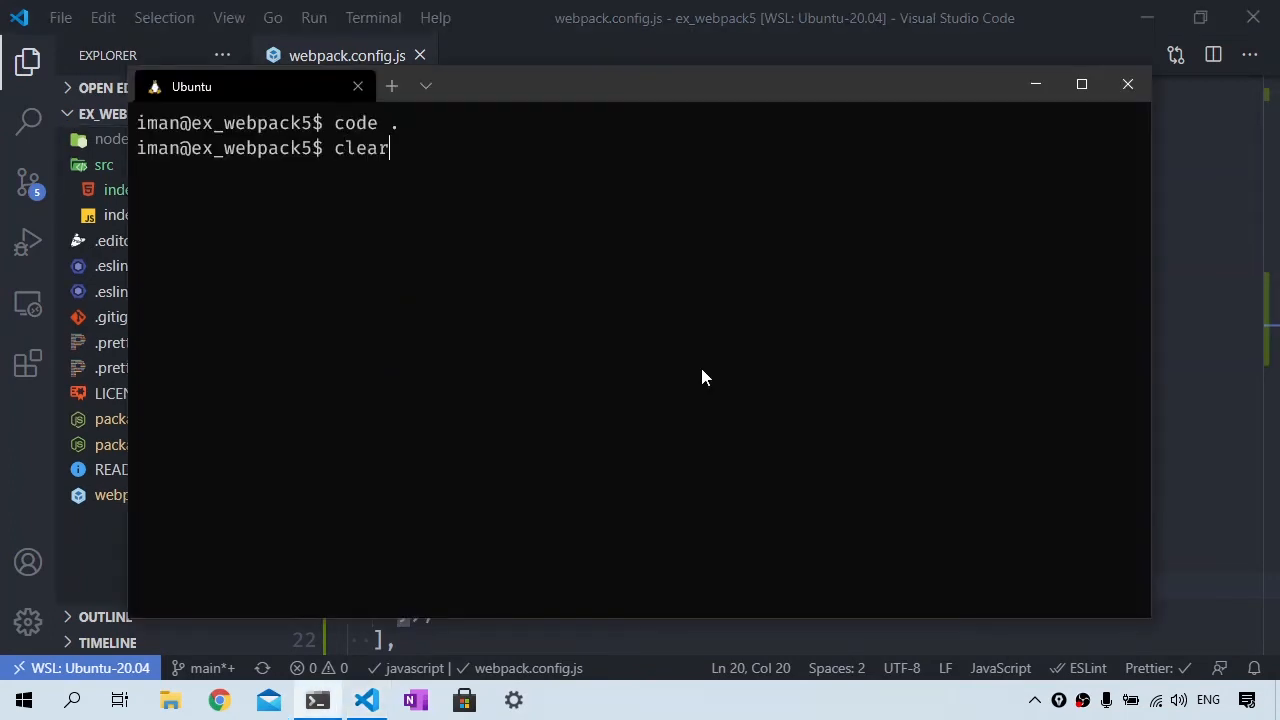
{"action": "type", "text": "npm run"}
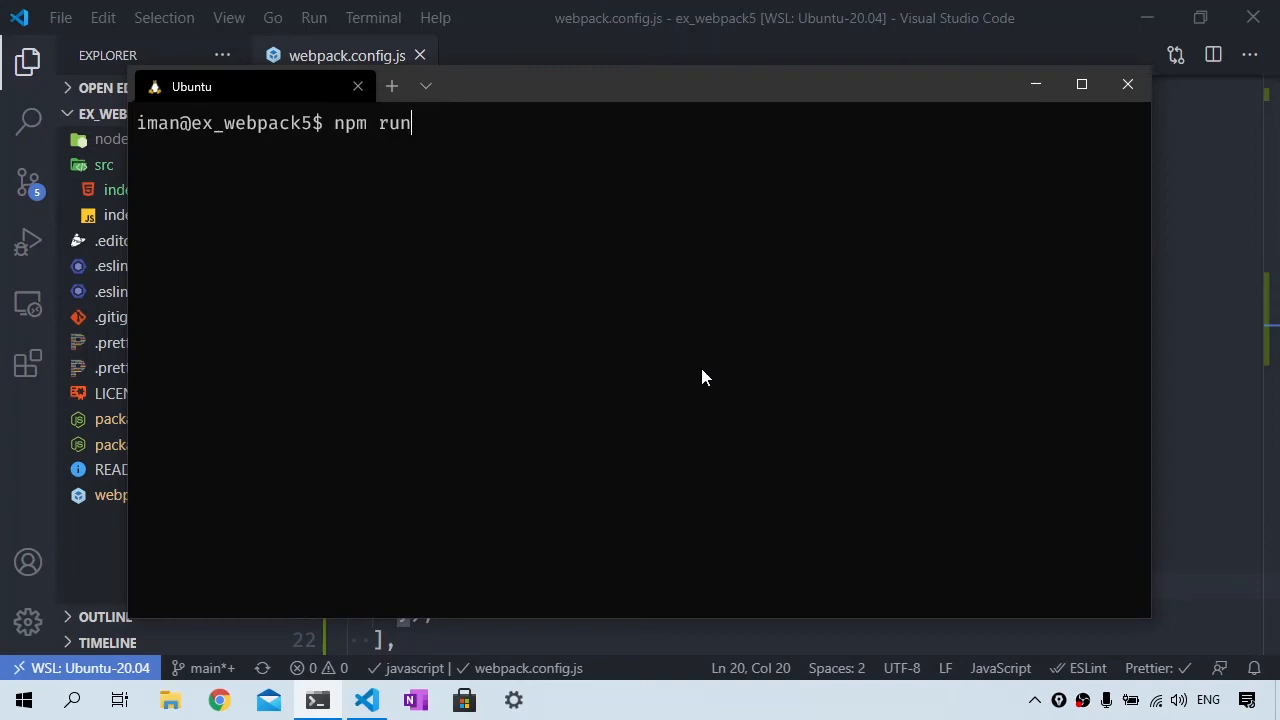
{"action": "type", "text": "build"}
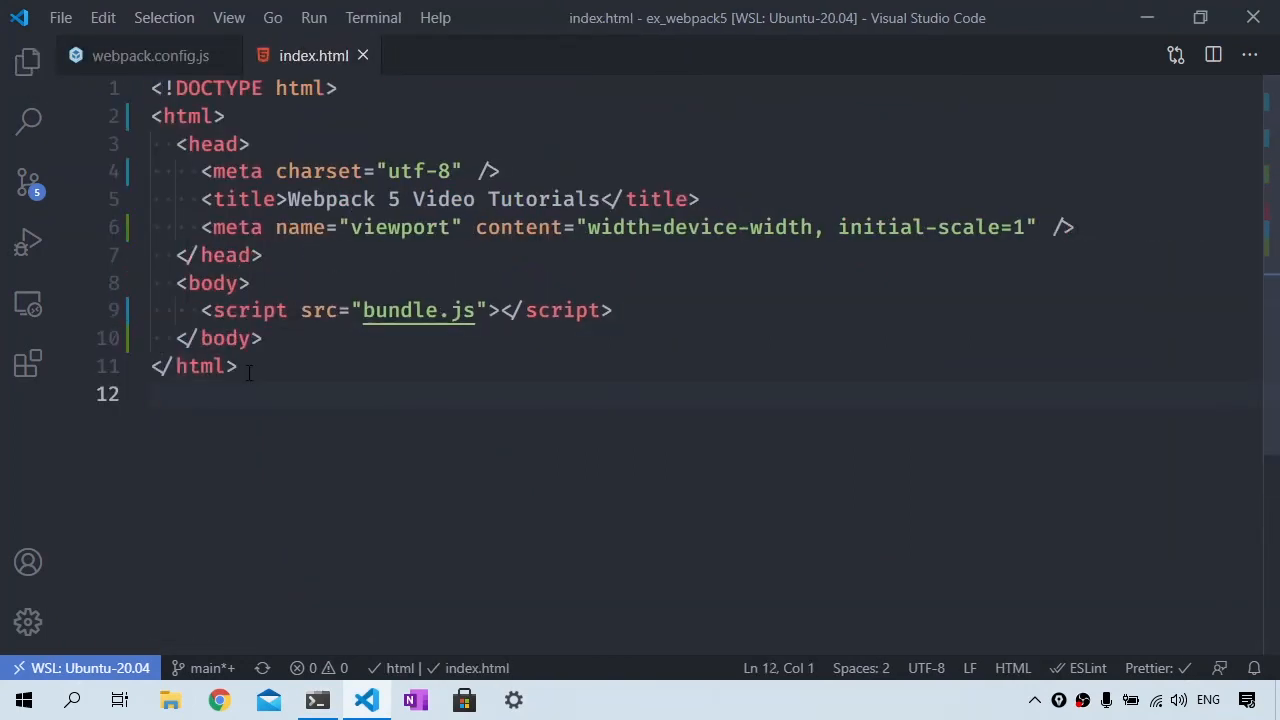
Add template './src/index.html' to the HtmlWebpackPlugin options
{"action": "left_click", "coordinate": [150, 56]}
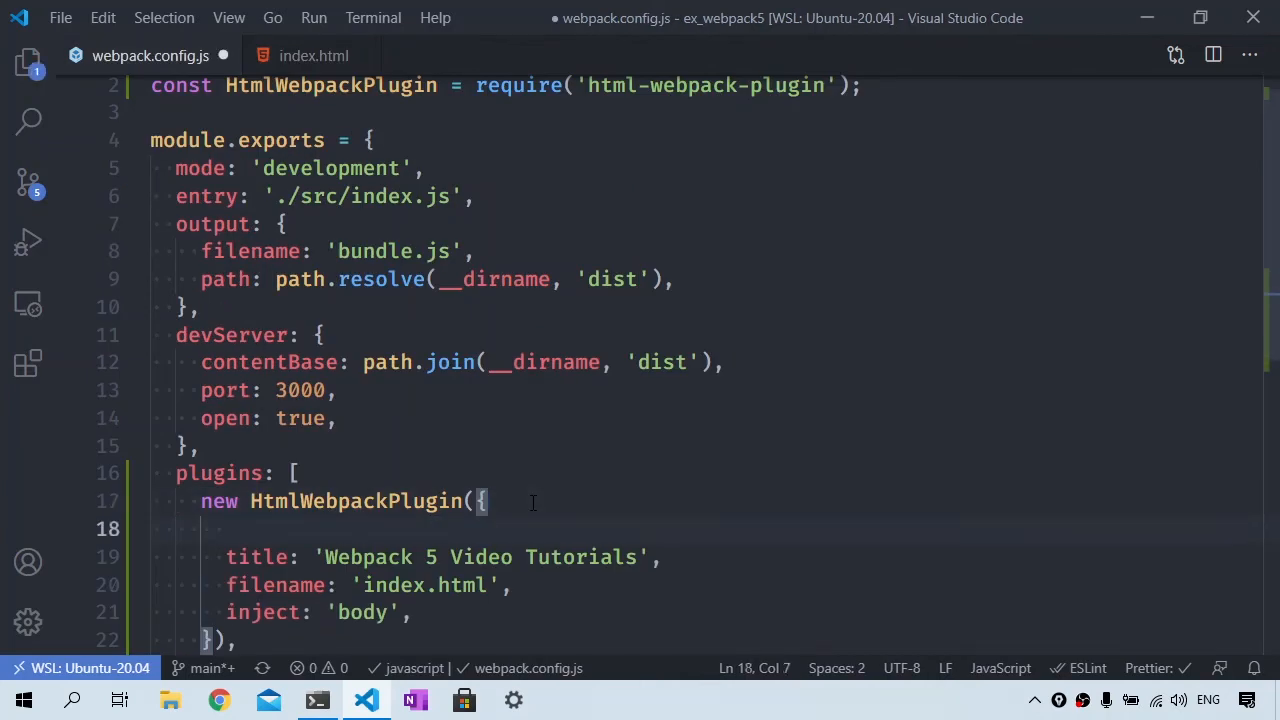
{"action": "type", "text": "template:"}
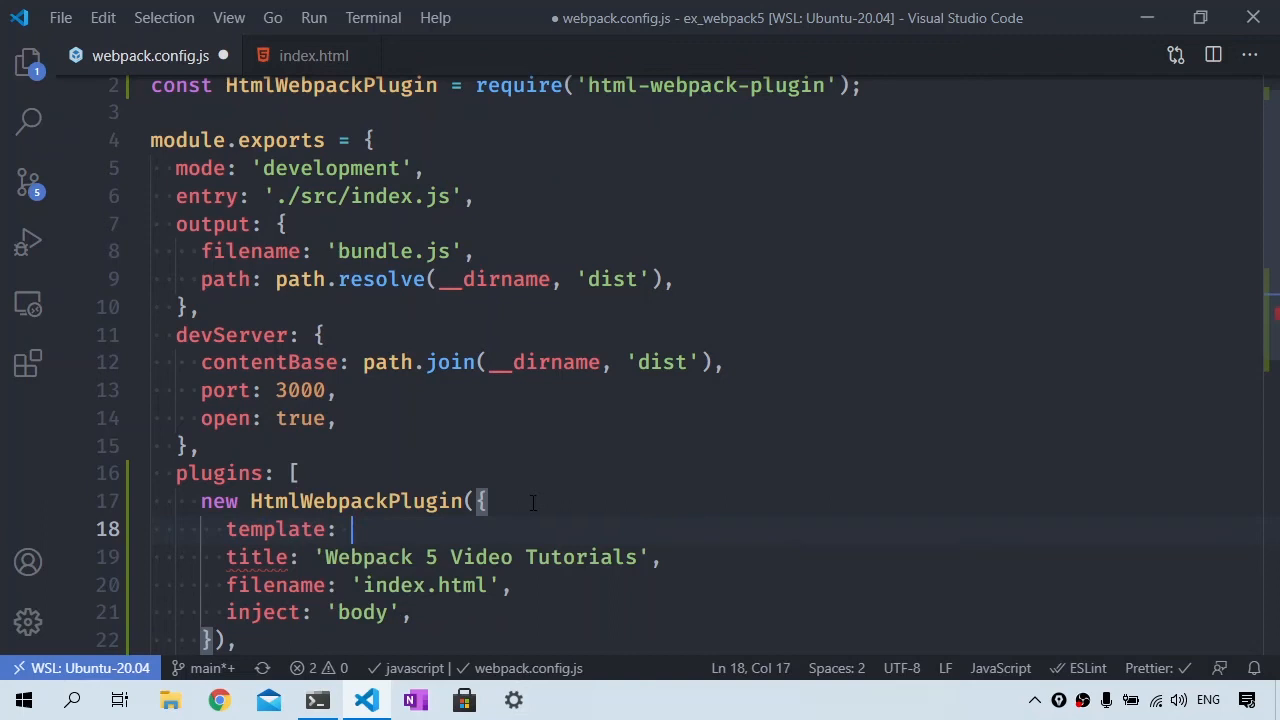
{"action": "type", "text": "'./src/index"}
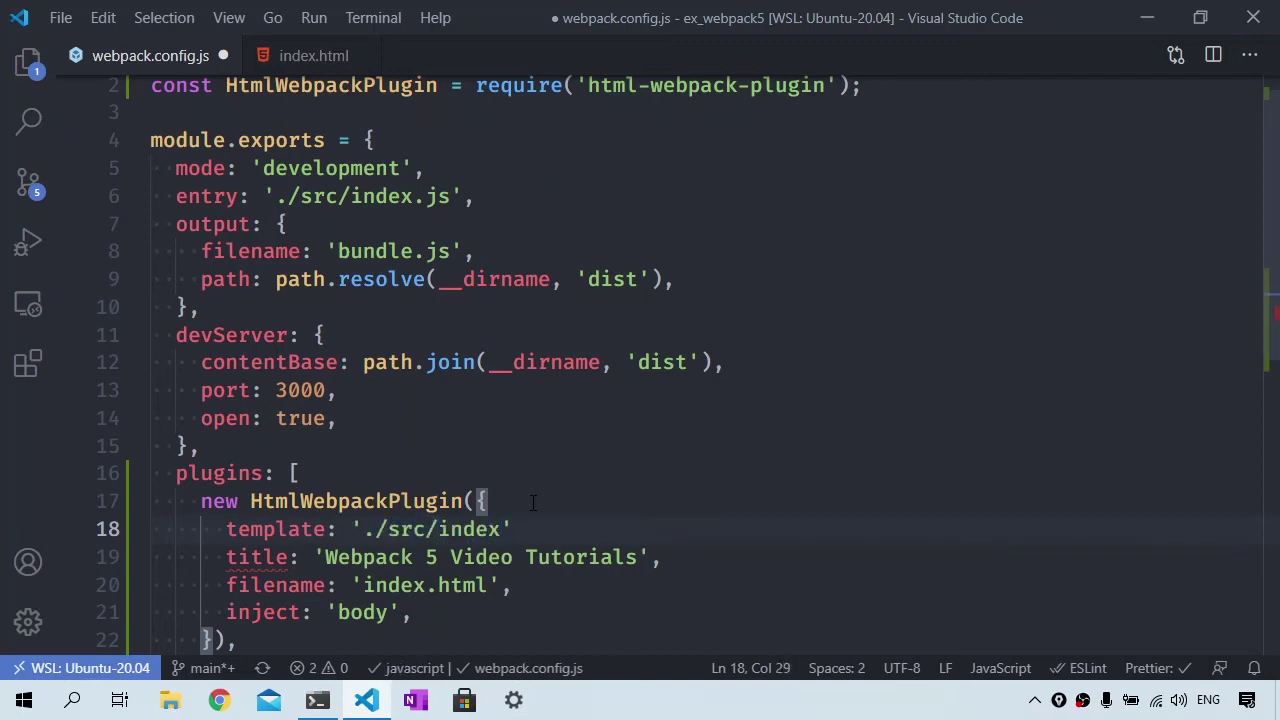
{"action": "type", "text": ".html'"}
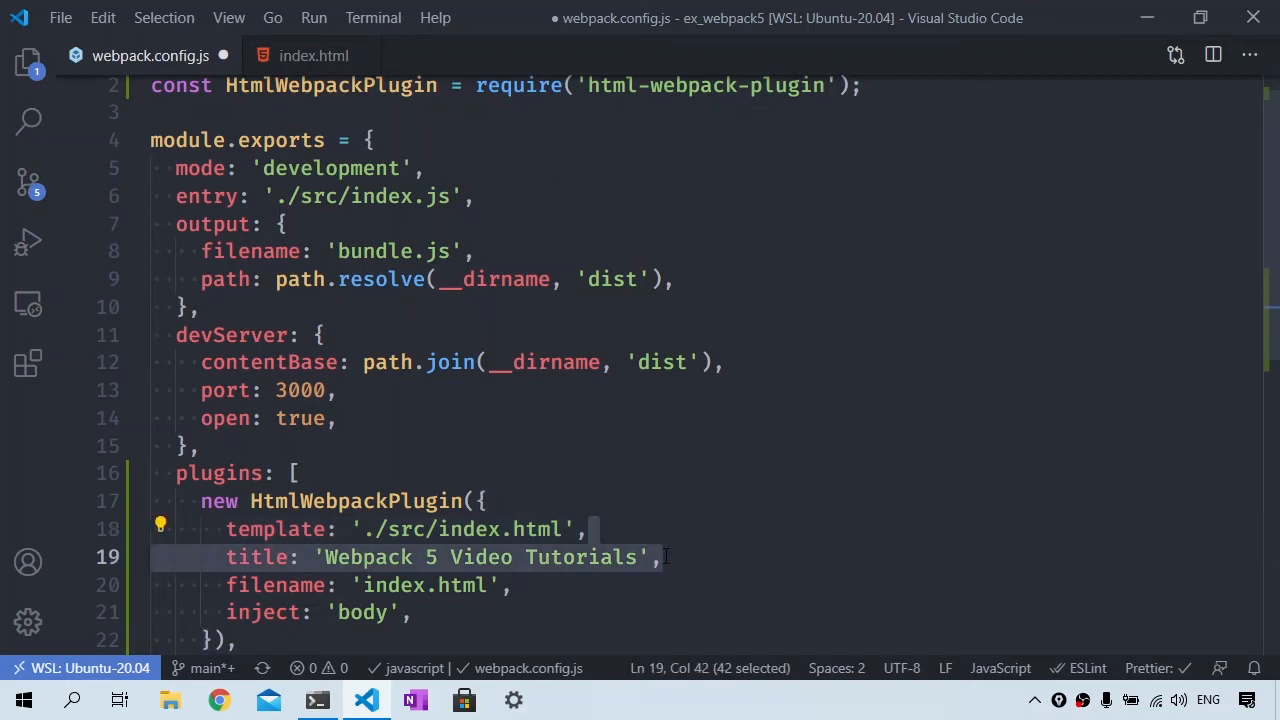
Delete the title option line and show the project file tree to open src/index.html
{"action": "key", "text": "Delete"}
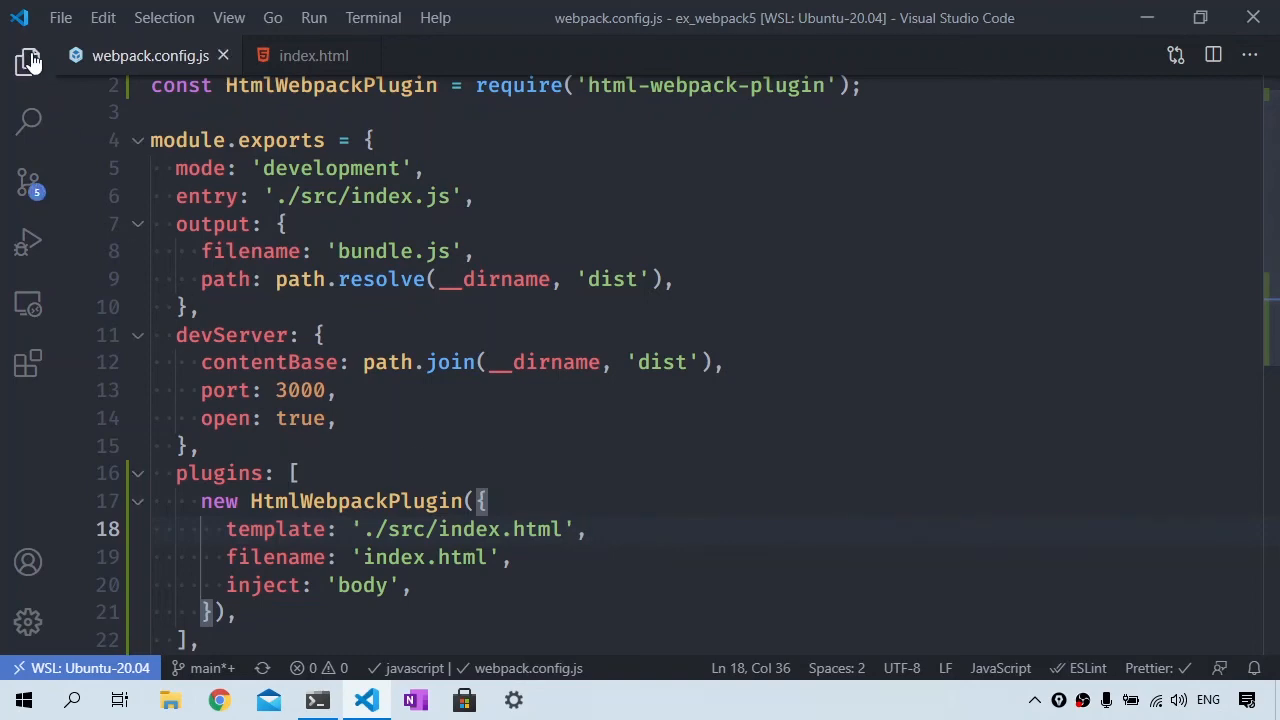
{"action": "left_click", "coordinate": [26, 62]}
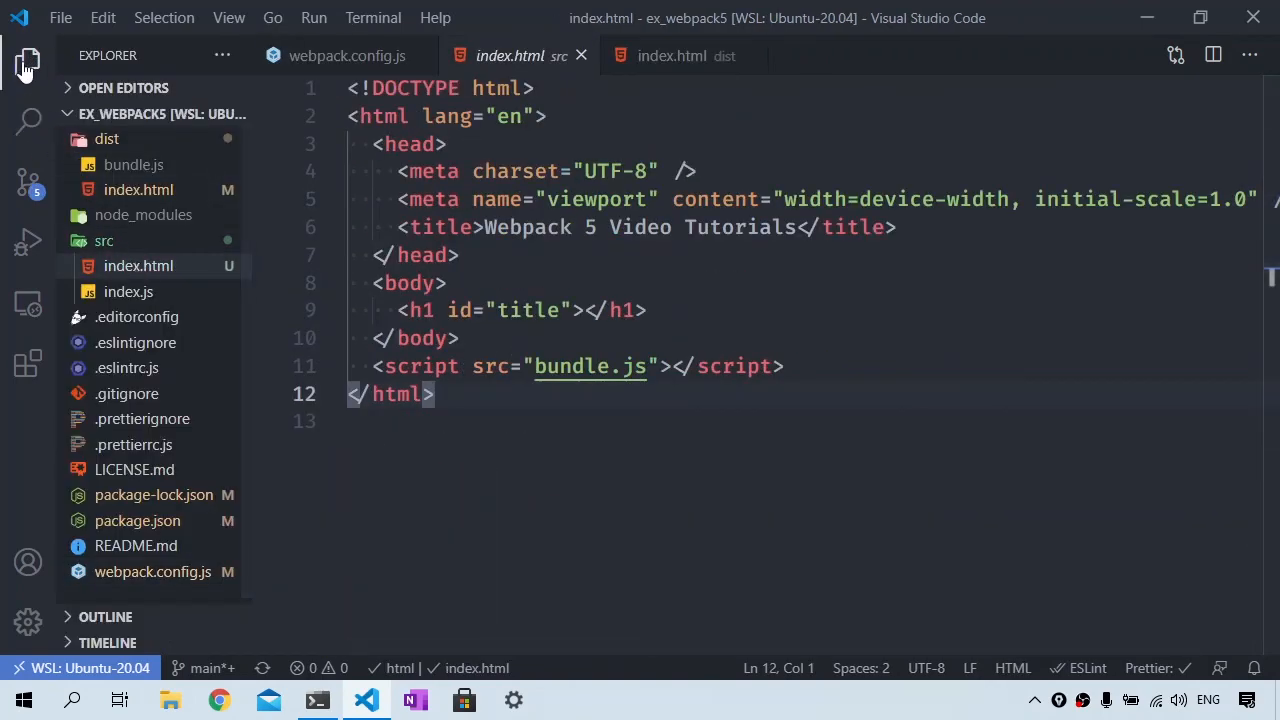